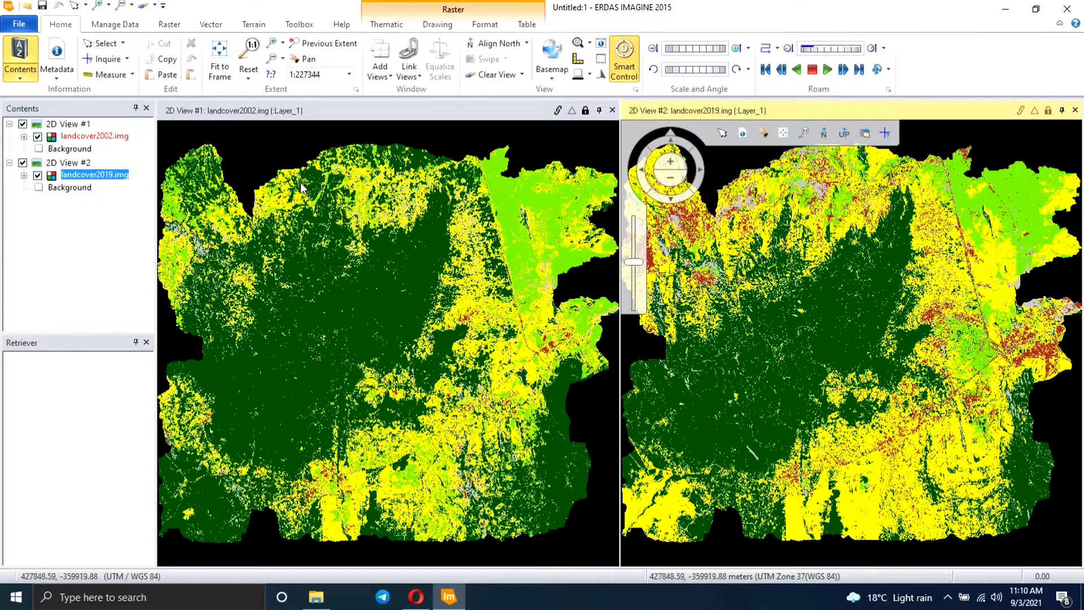
Open the Matrix Union tool from the Raster tab's Thematic operations
left_click(168, 24)
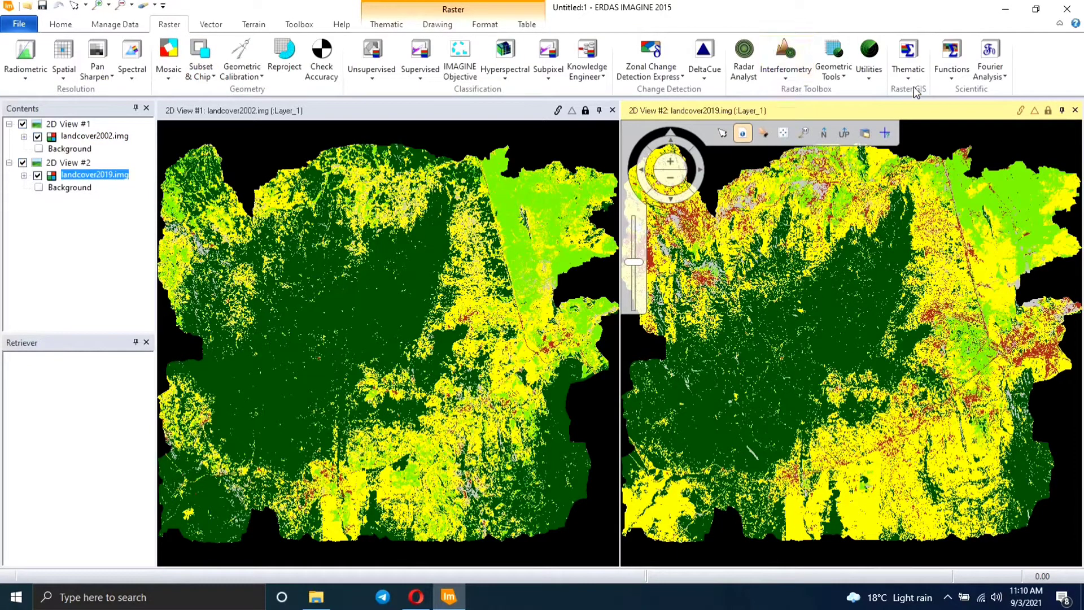
left_click(908, 55)
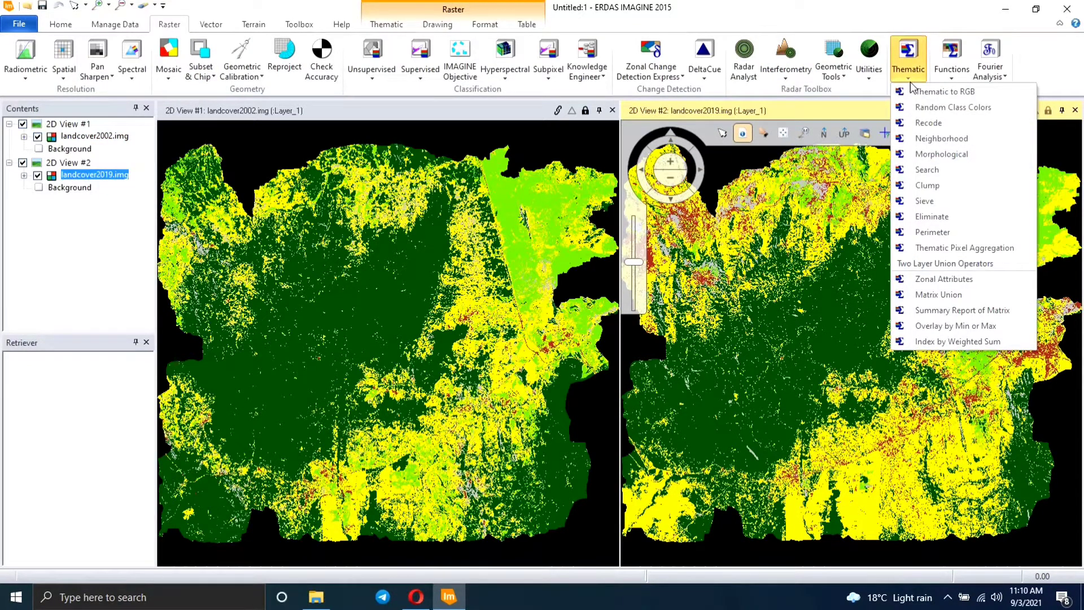
left_click(939, 294)
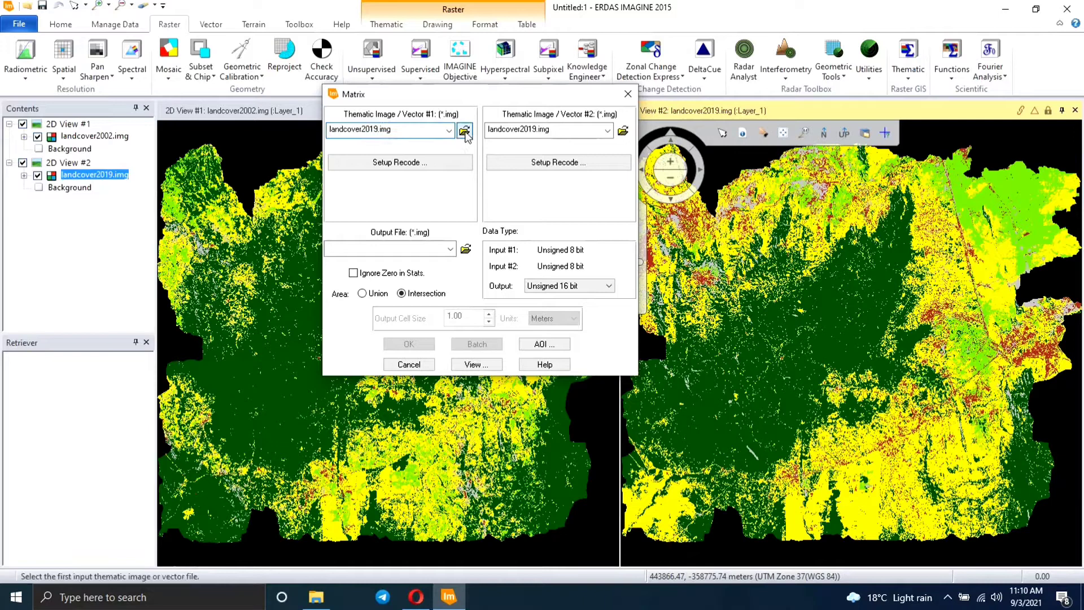
Set landcover2002.img as the first input image, keeping landcover2019.img as the second
left_click(464, 131)
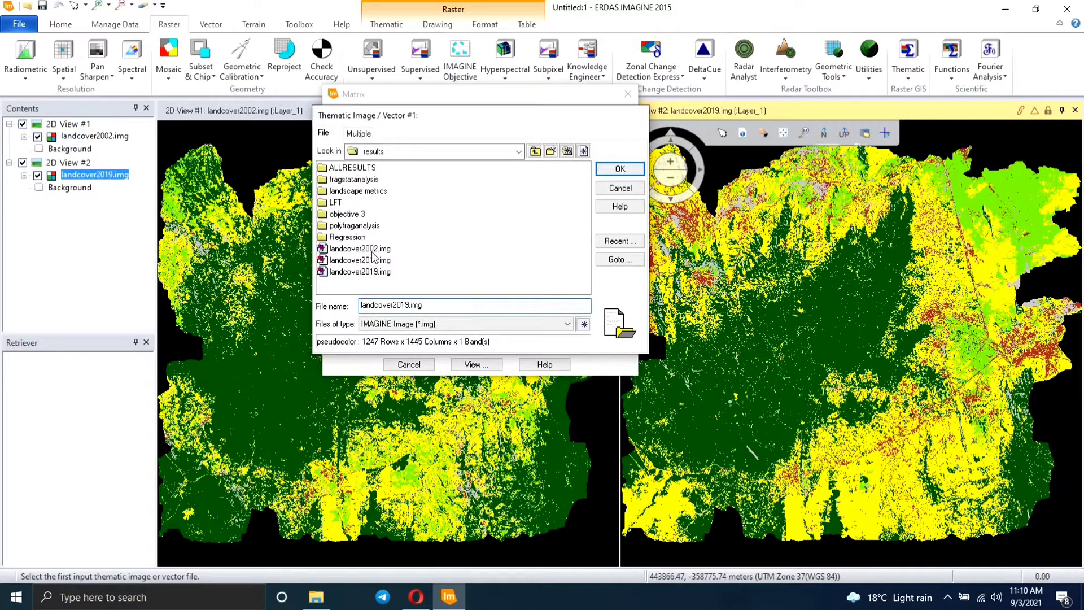
left_click(359, 248)
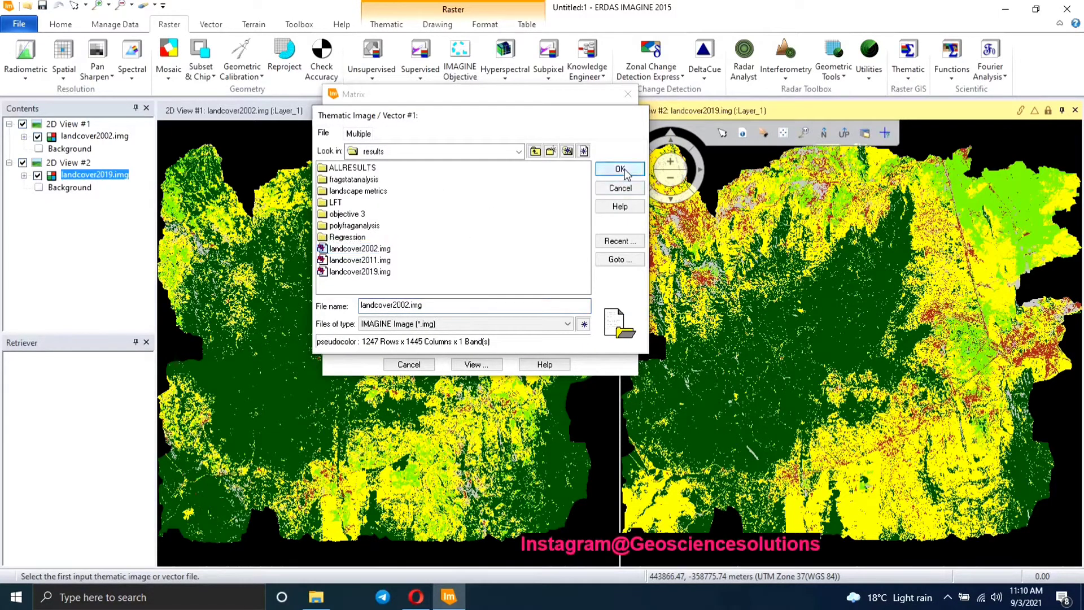
left_click(619, 169)
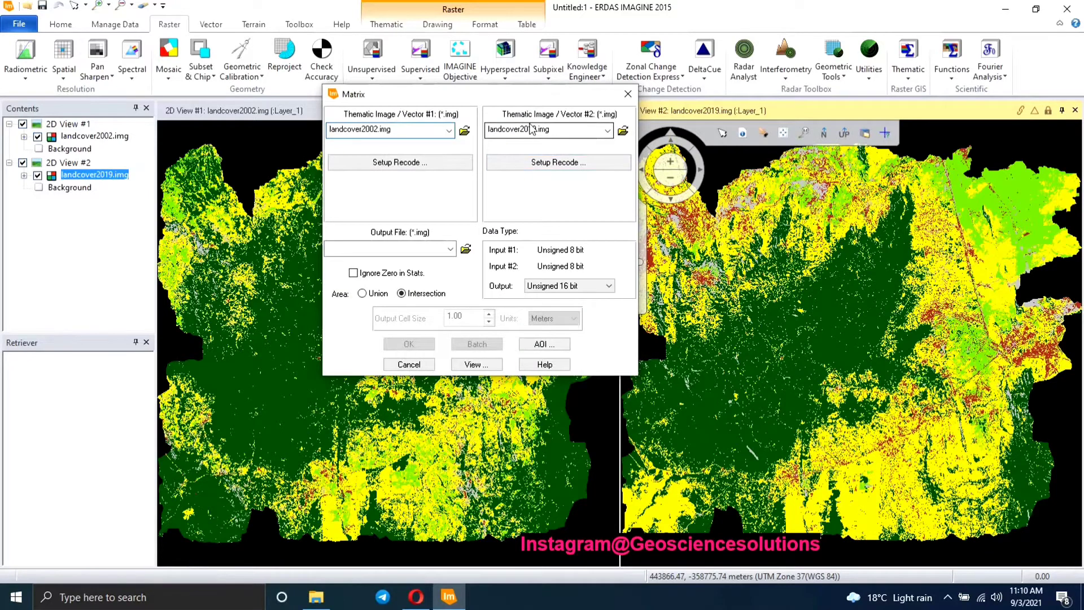
Name the output file changedetection.img in the DATA folder
left_click(465, 248)
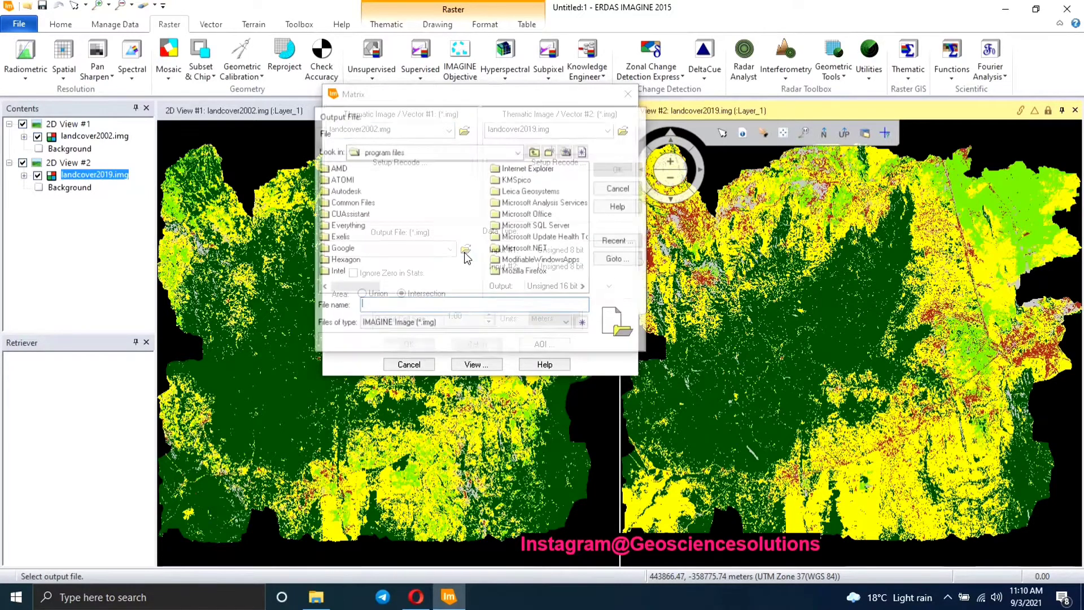
left_click(519, 150)
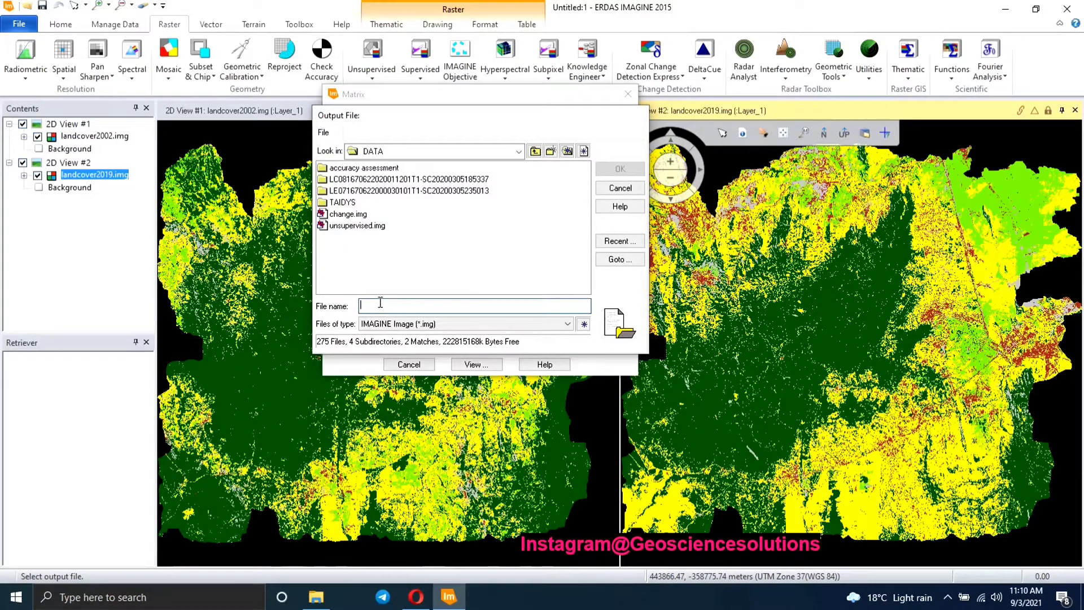
type("changed")
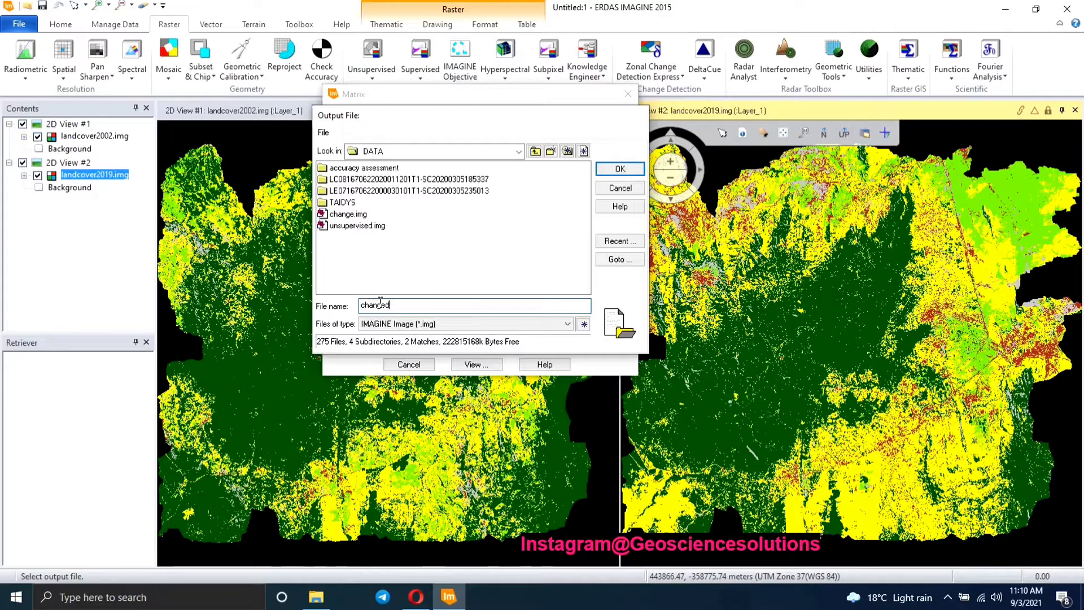
type("et")
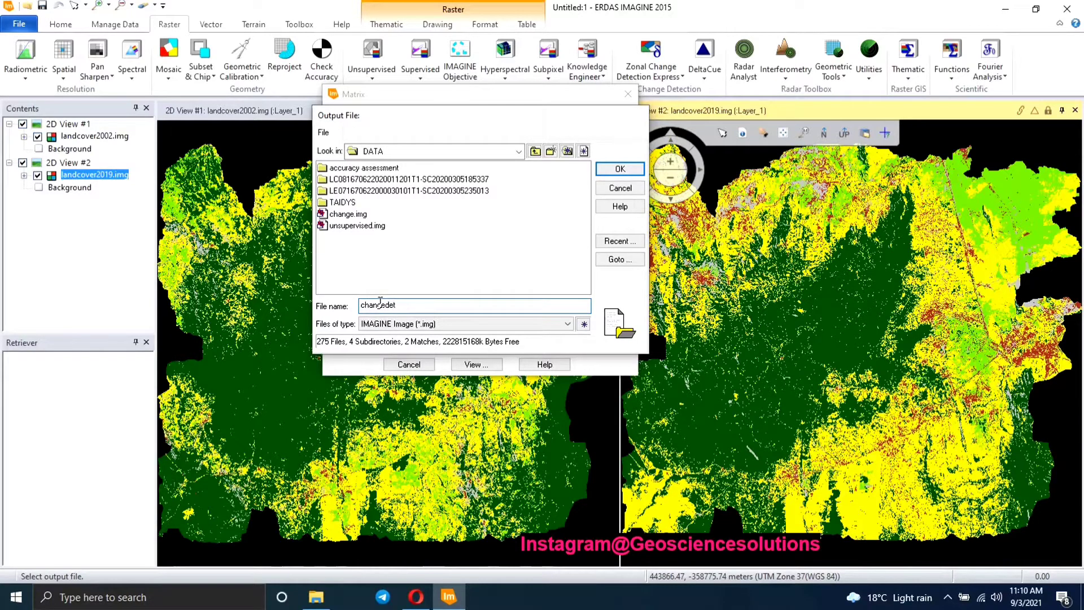
type("ection")
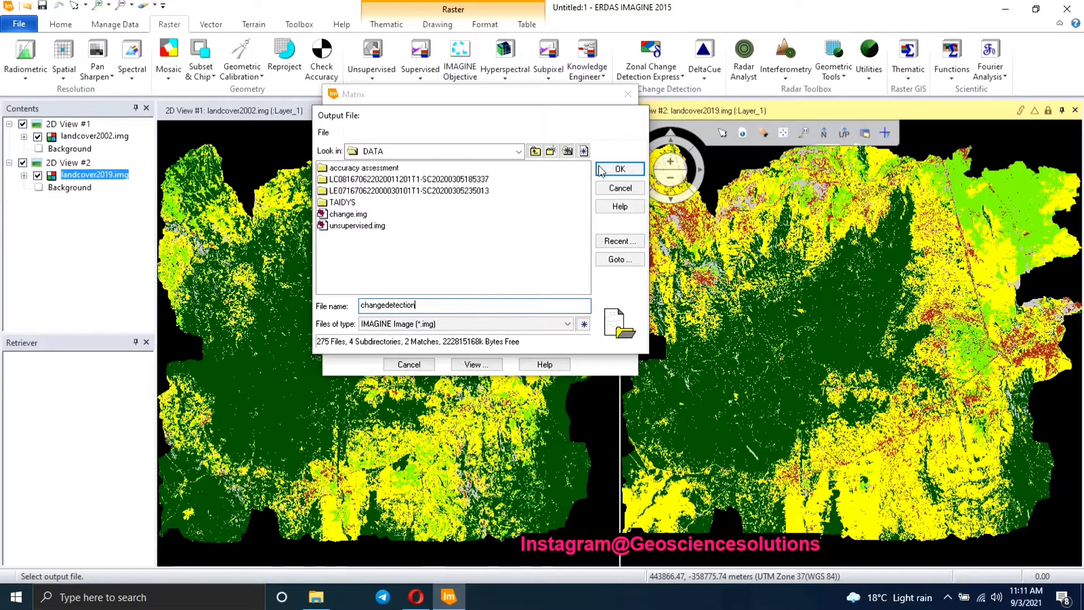
left_click(618, 168)
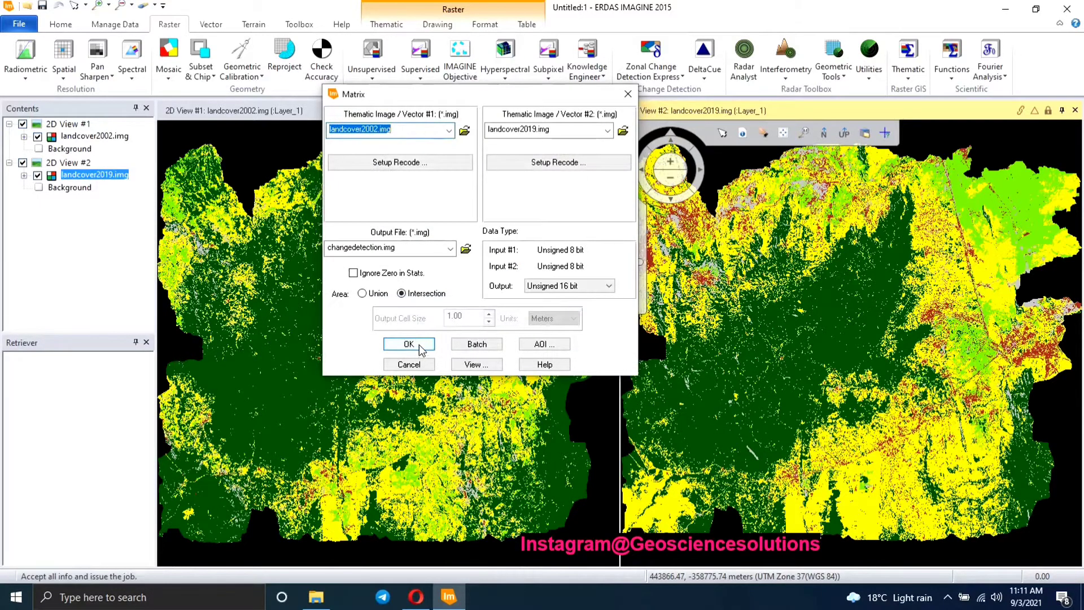
Run the matrix union, dismiss the finished process list and return to the Home tools
left_click(408, 344)
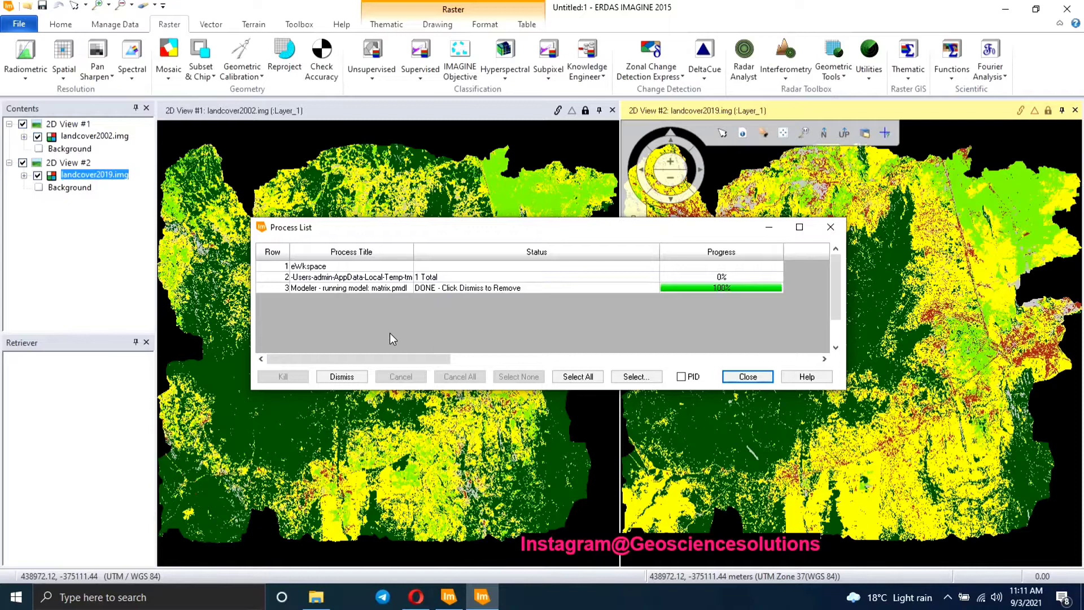
left_click(746, 376)
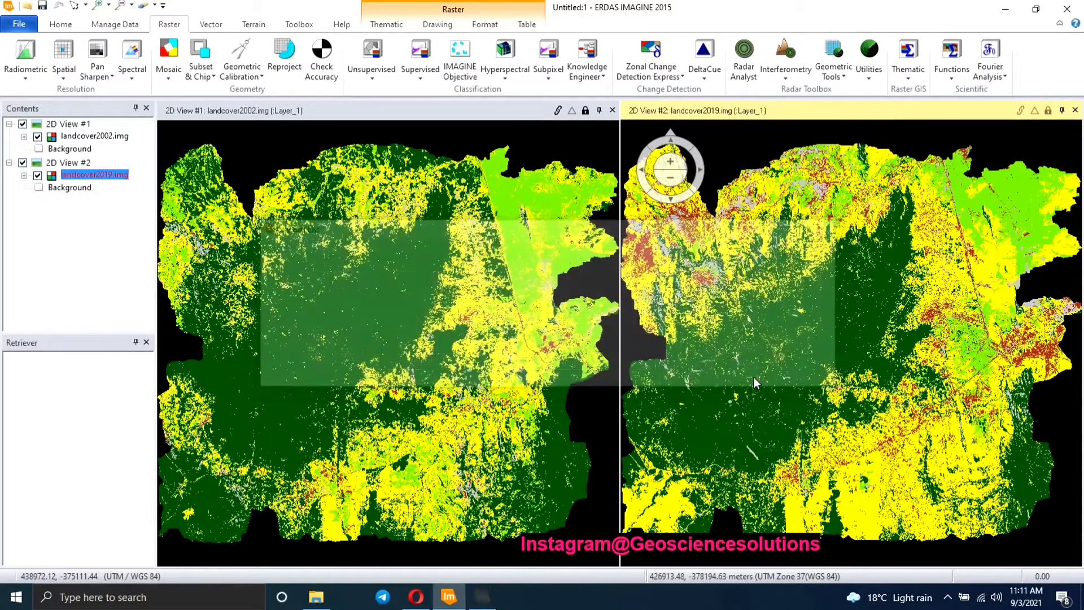
left_click(60, 24)
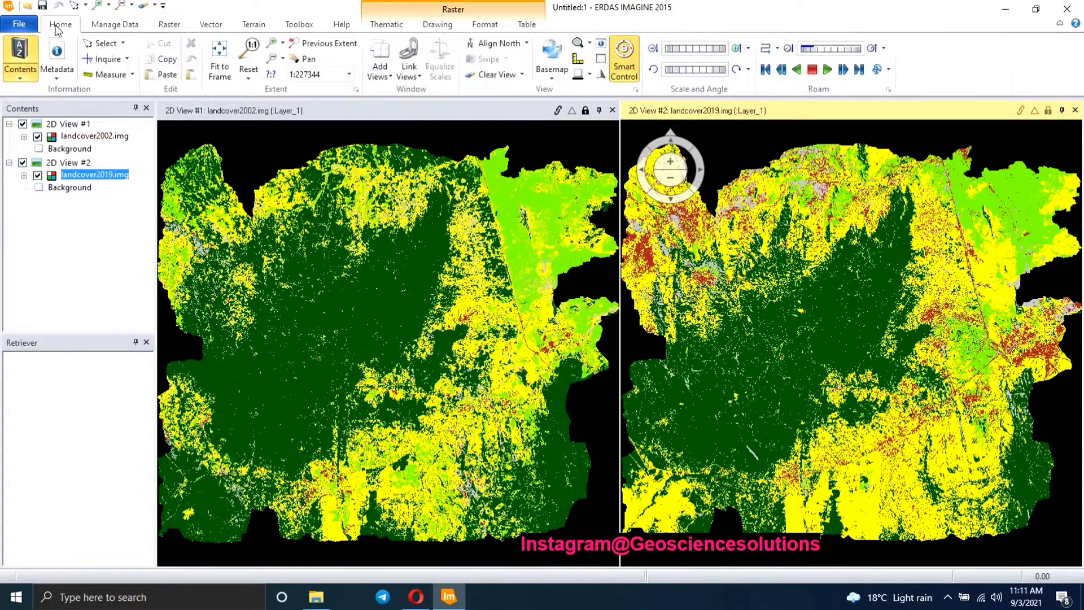
Add a third 2D view and load D:\DATA\changedetection.img into it
left_click(379, 59)
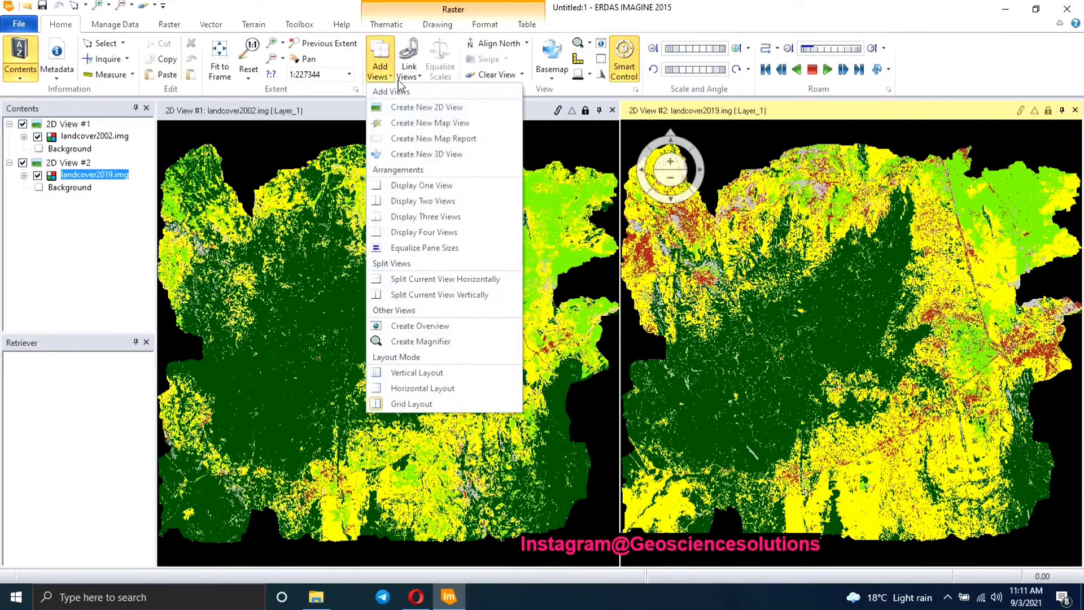
left_click(427, 108)
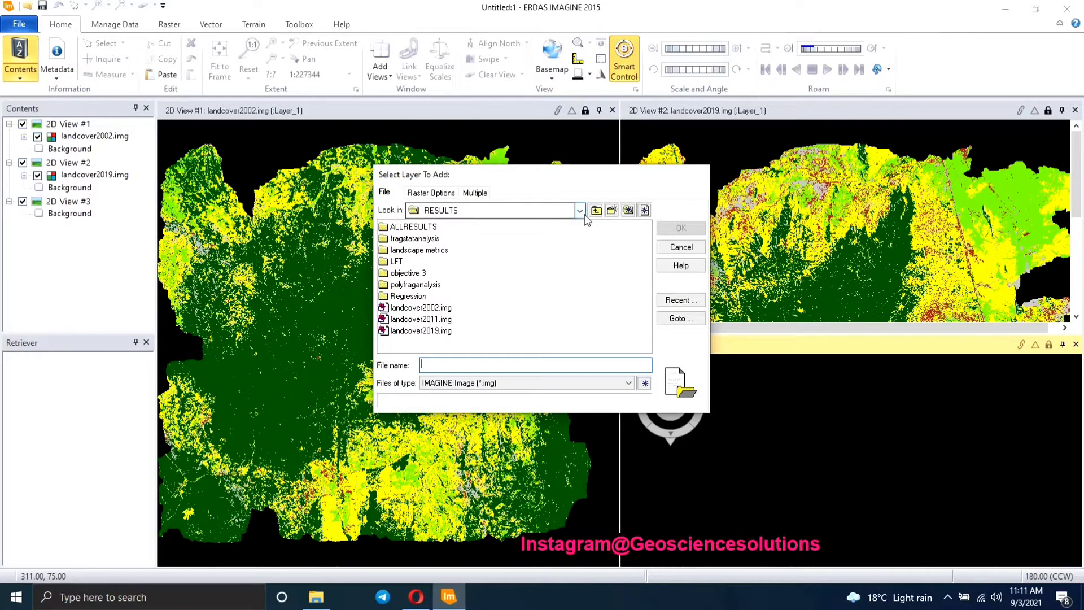
left_click(579, 210)
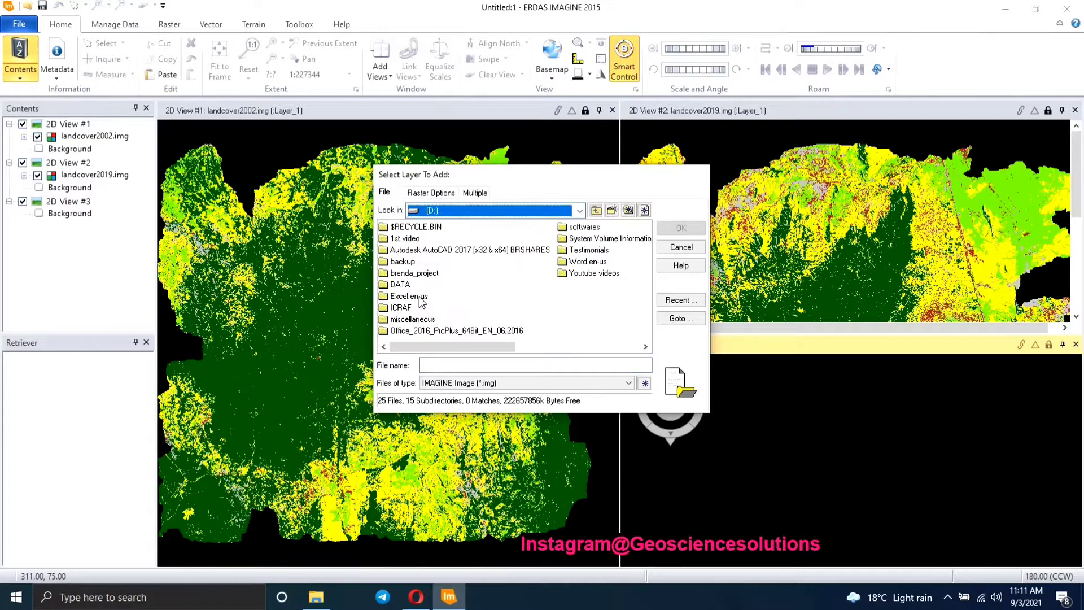
double_click(400, 285)
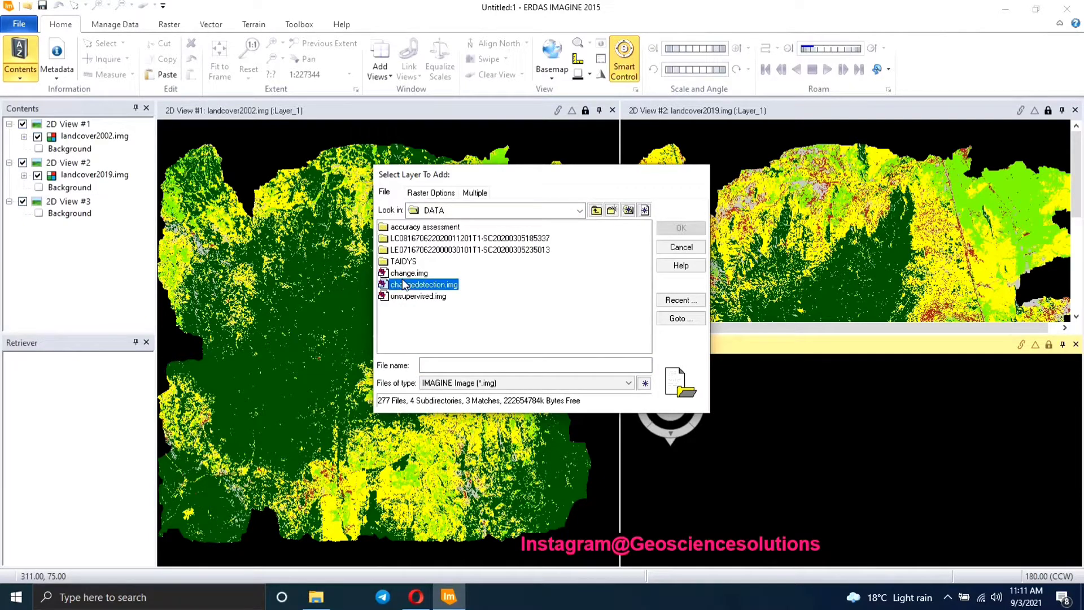
left_click(679, 227)
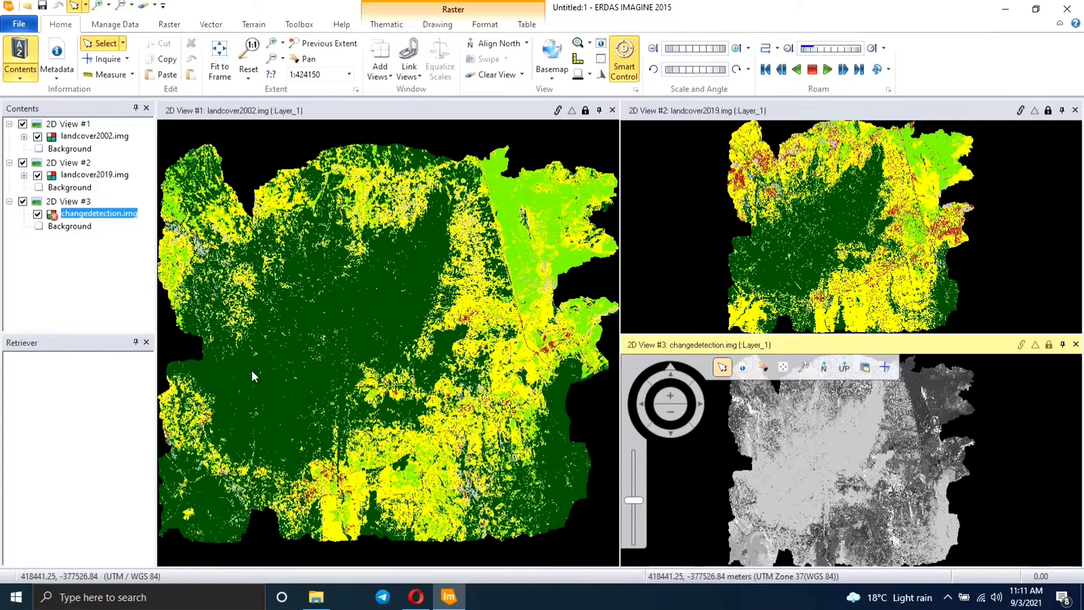
Correct the pyramid alert on changedetection.img and display its attribute table
right_click(99, 214)
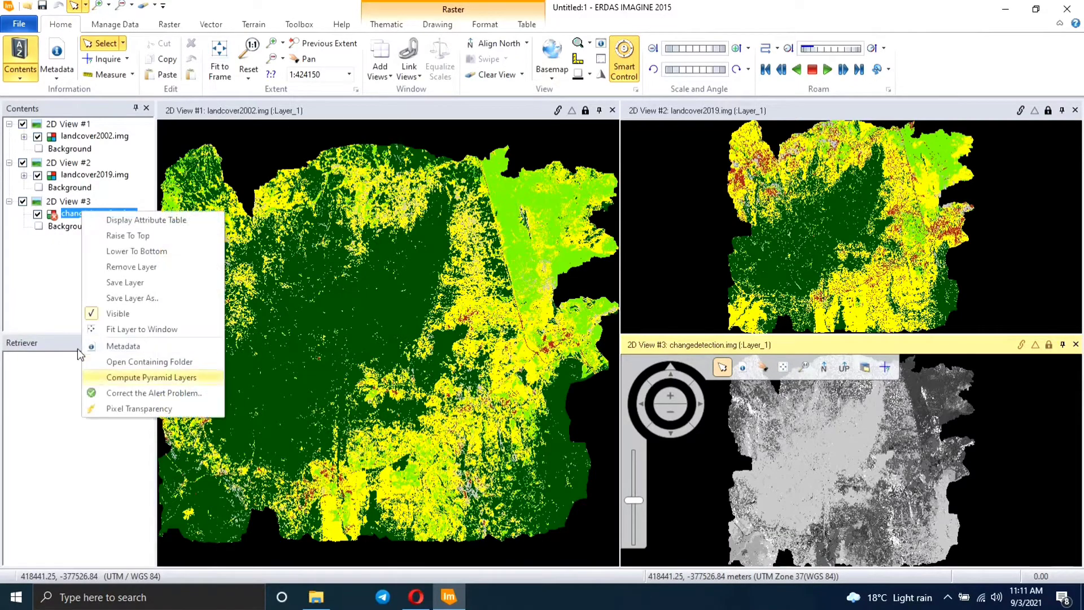
left_click(154, 393)
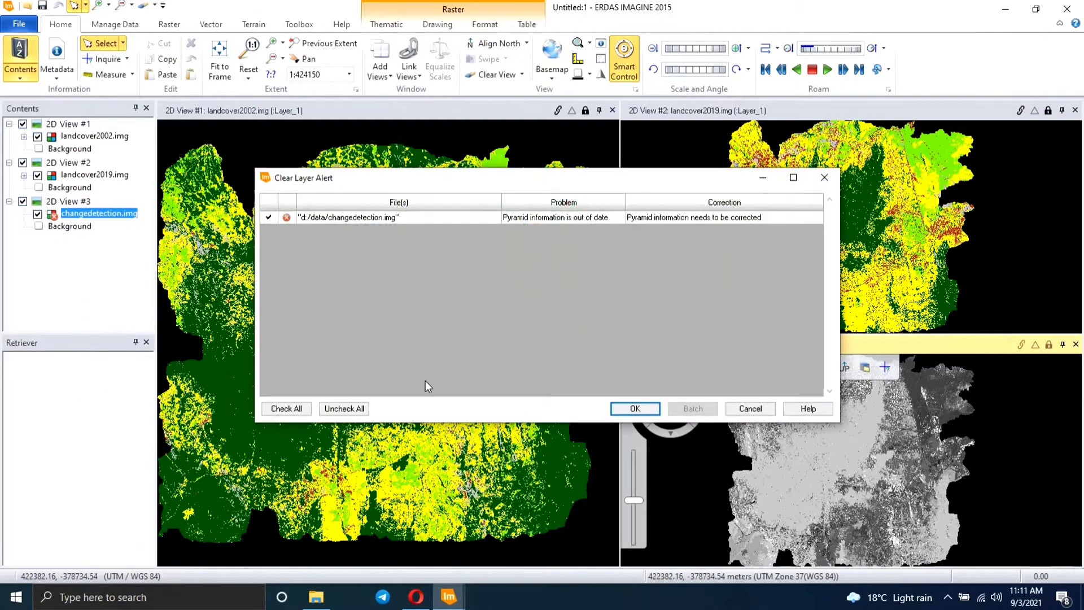
left_click(634, 409)
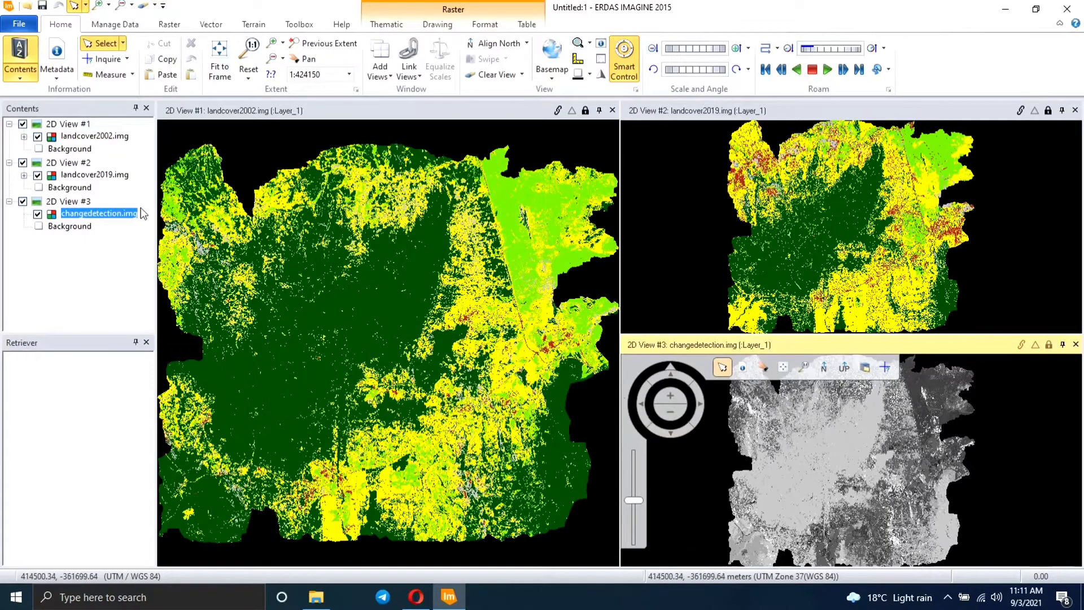
right_click(98, 214)
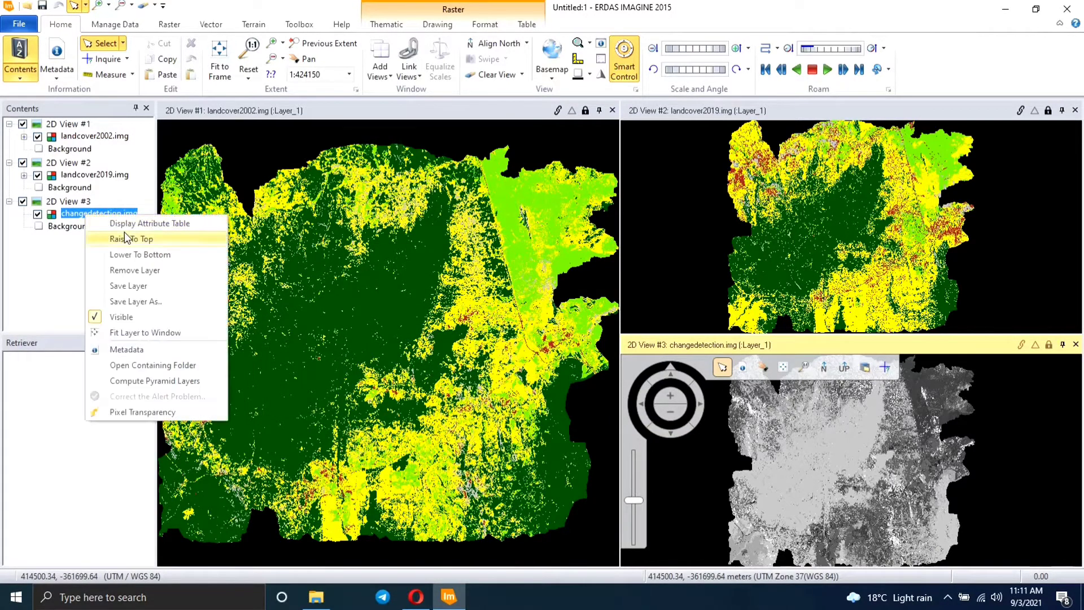
left_click(150, 222)
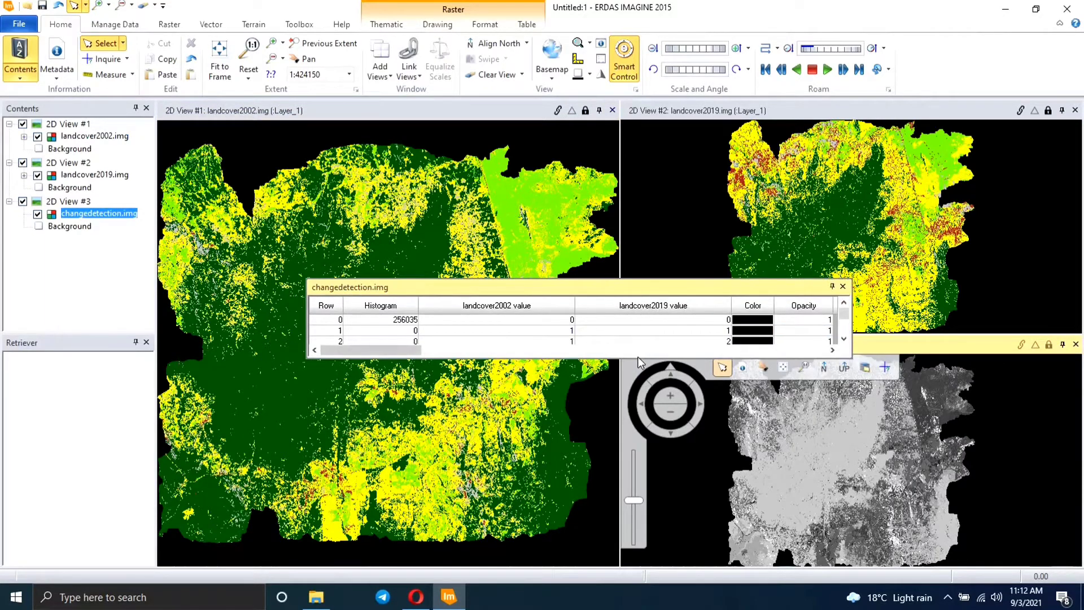
mouse_move(558, 368)
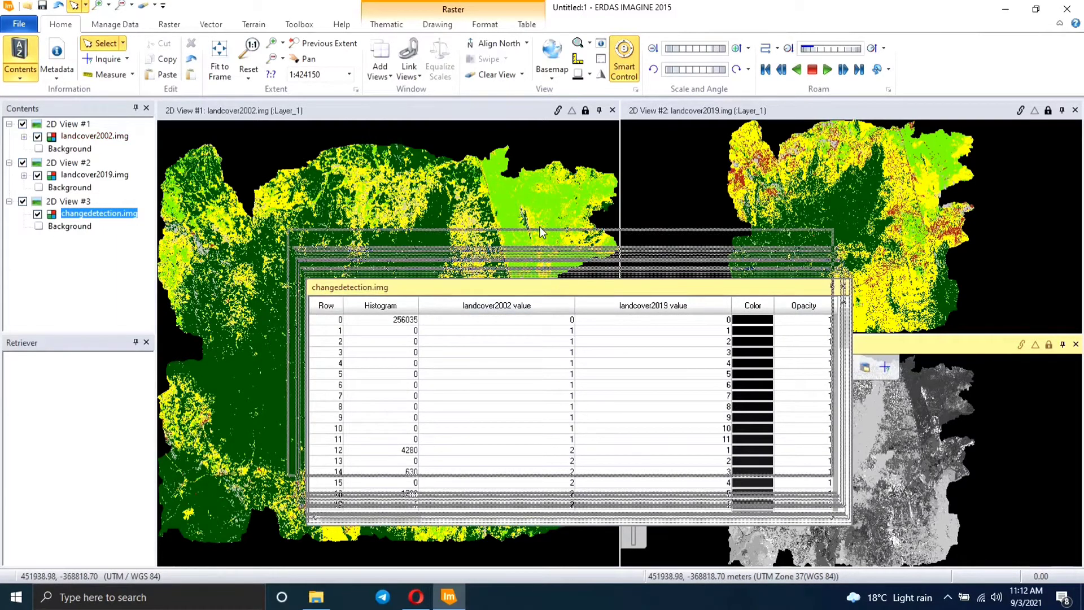
Sort the changedetection table by Histogram in descending order
right_click(360, 247)
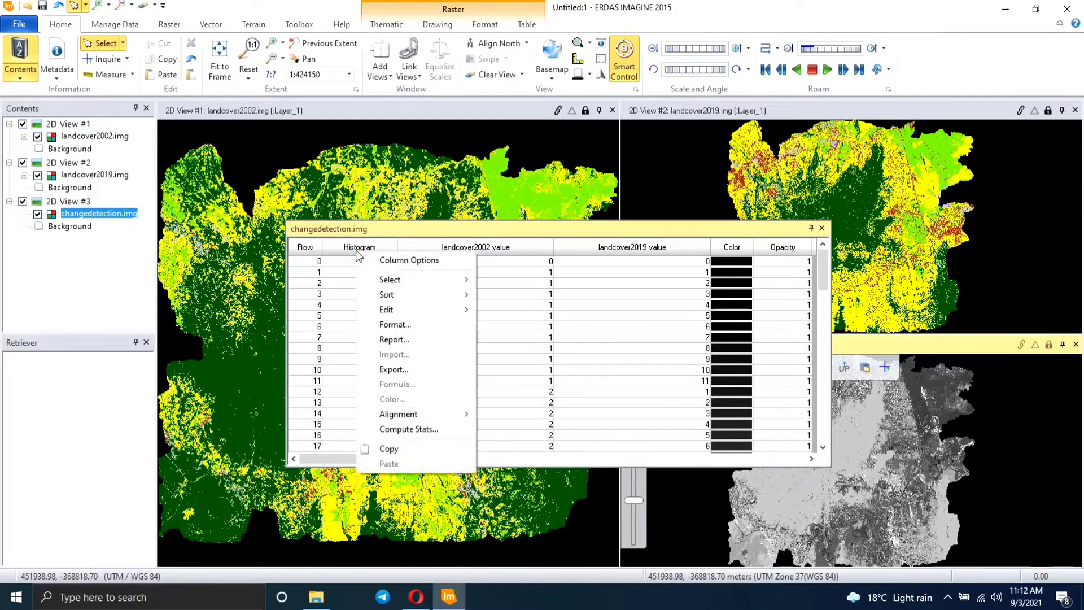
mouse_move(389, 279)
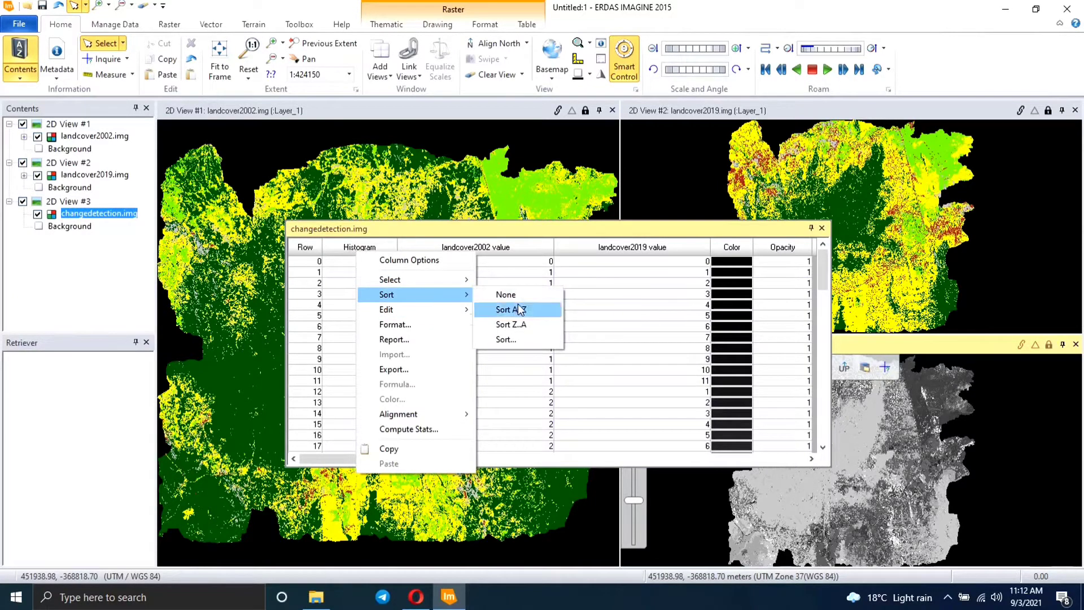
left_click(505, 339)
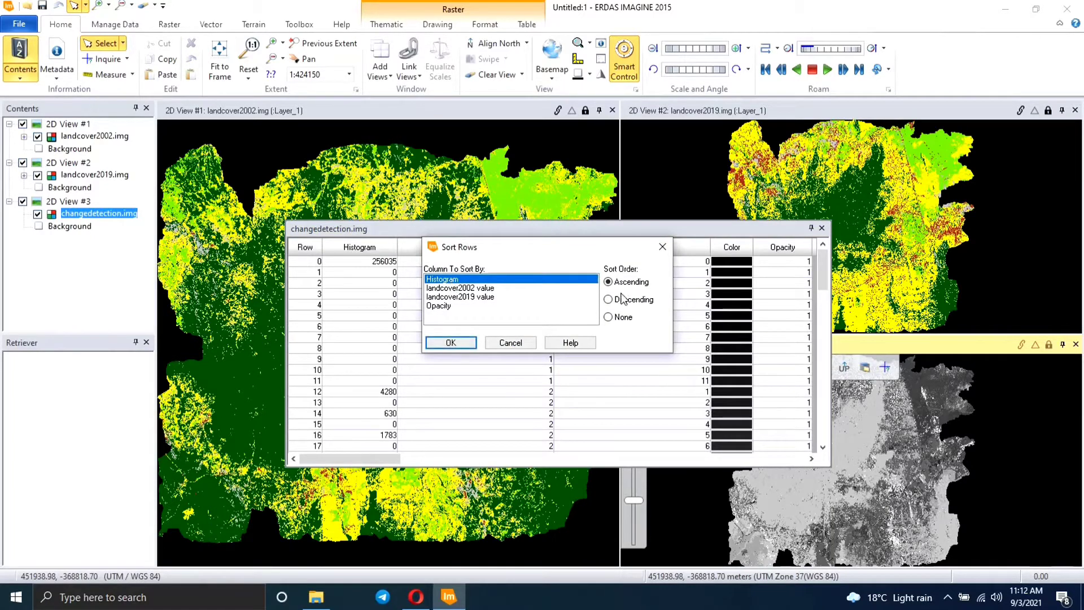
left_click(607, 298)
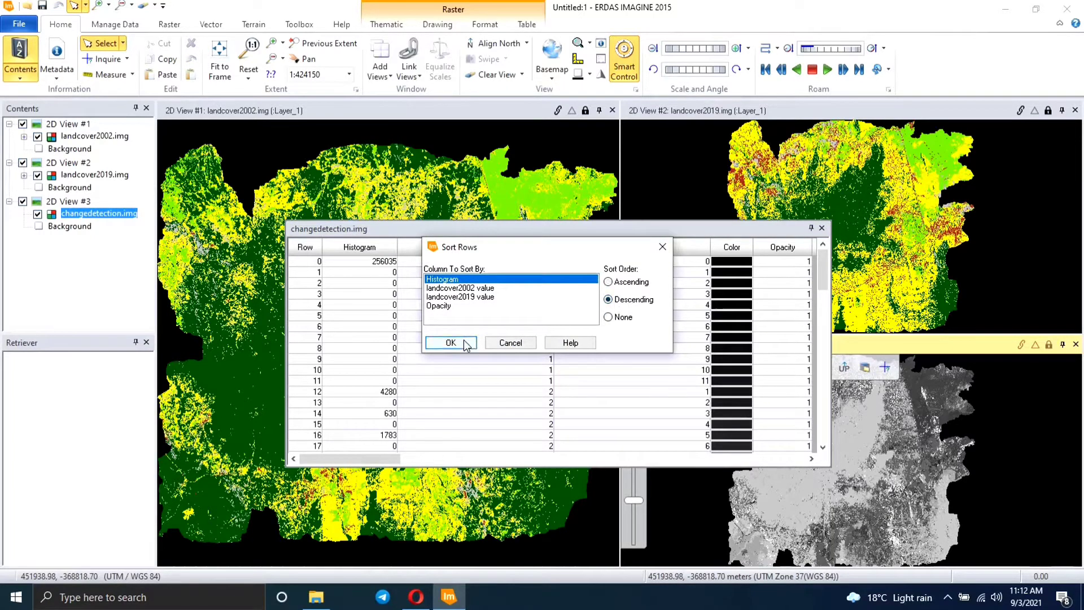
left_click(450, 342)
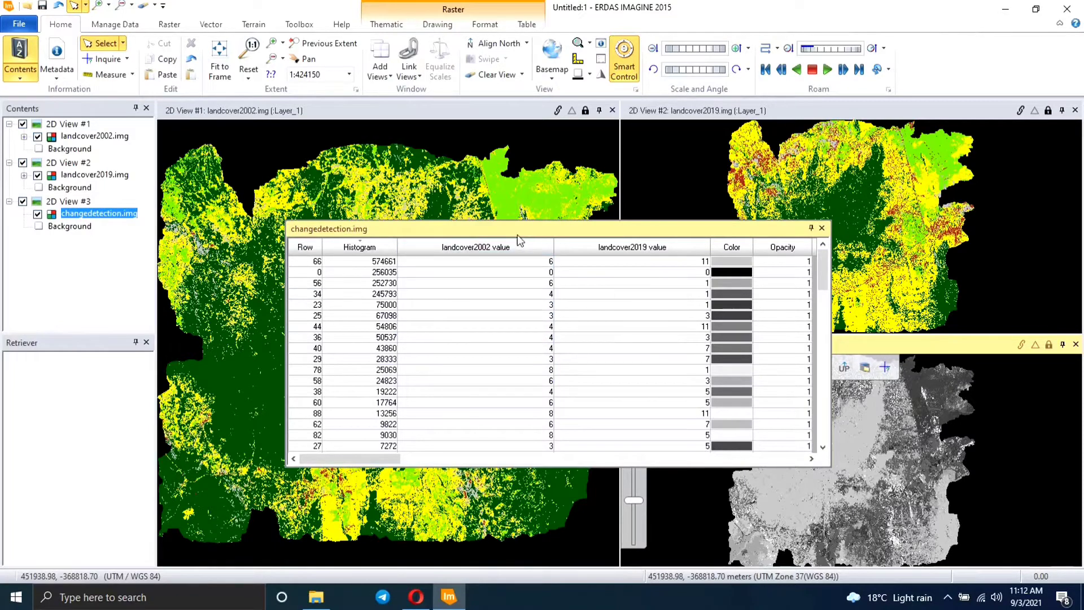
Inspect landcover2002 values in the sorted table, then bring up the landcover2002.img layer actions
left_click(475, 247)
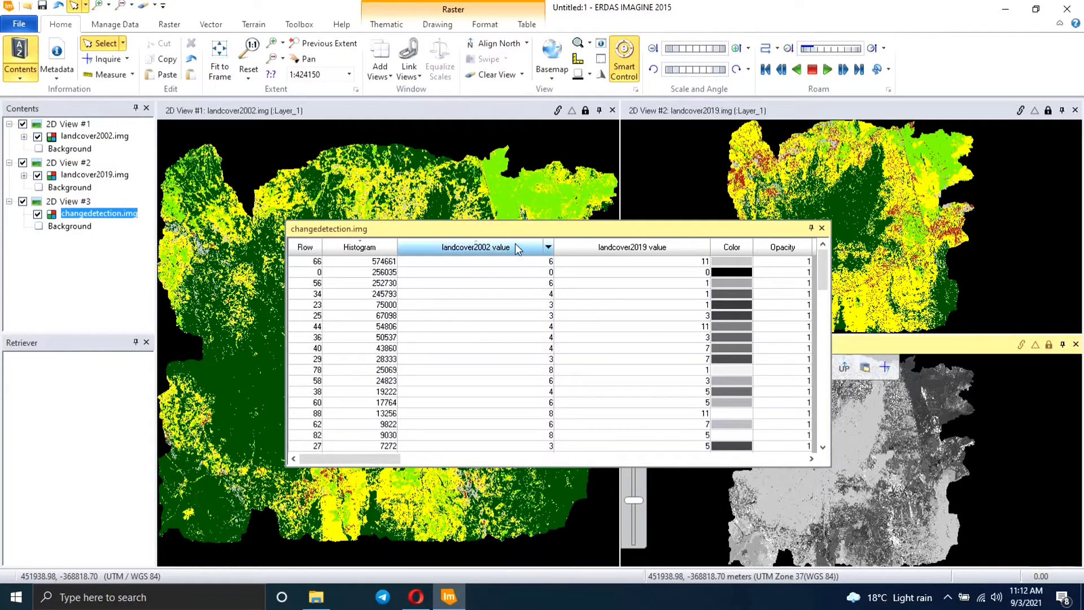
left_click(456, 294)
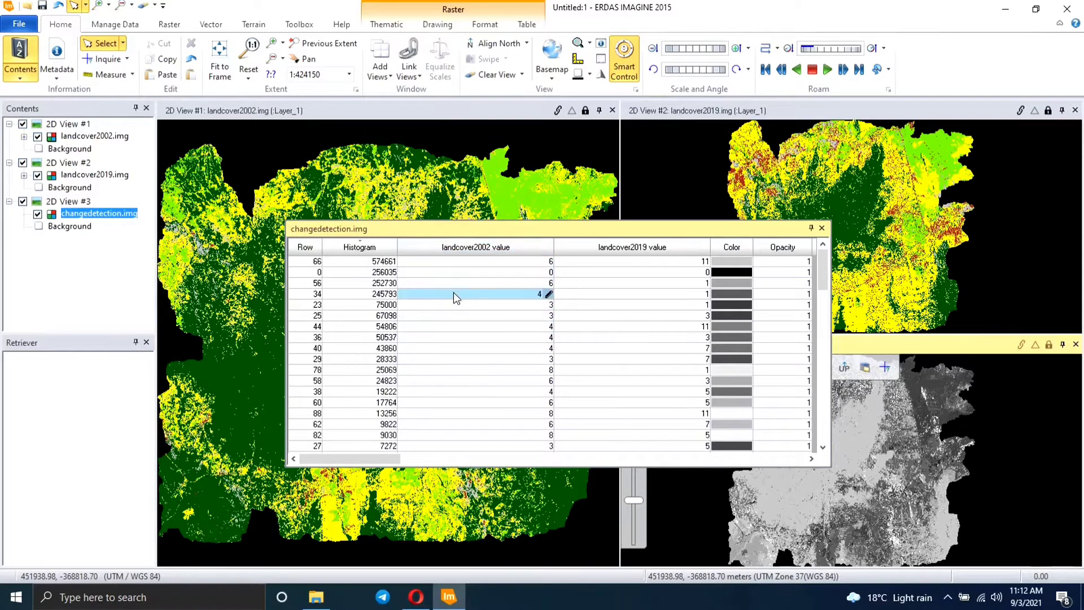
mouse_move(525, 304)
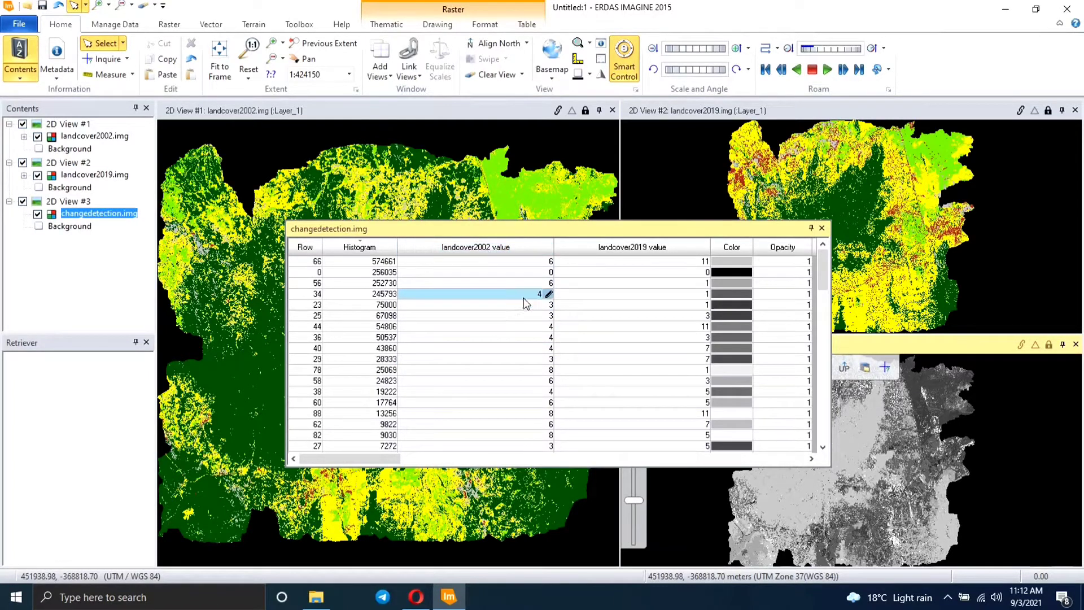
left_click(632, 248)
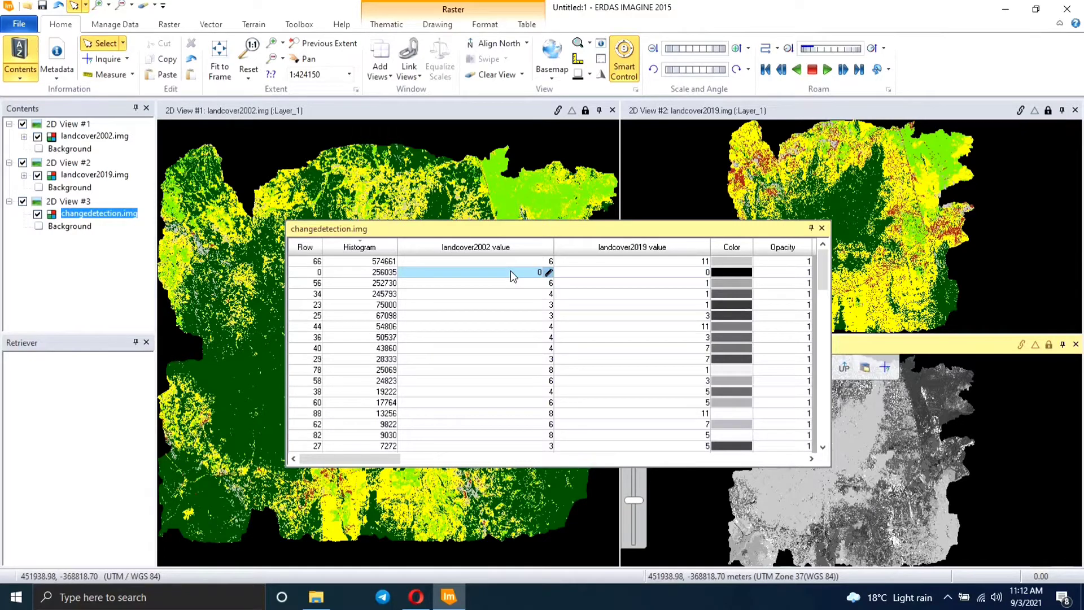
right_click(94, 135)
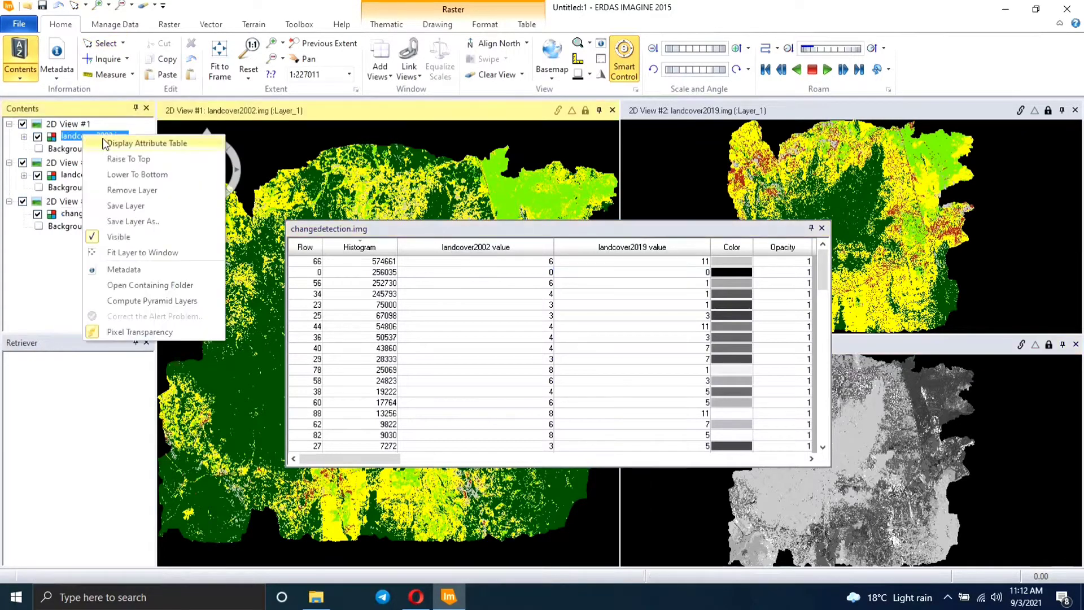
Display landcover2002.img's attribute table, browse its class names and close it
left_click(147, 144)
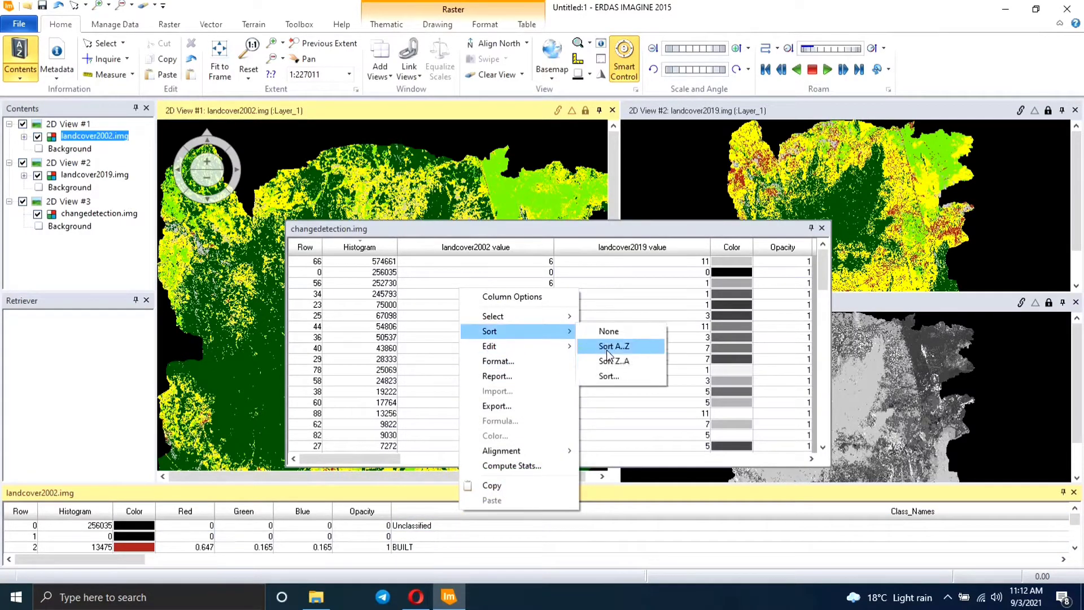
left_click(611, 345)
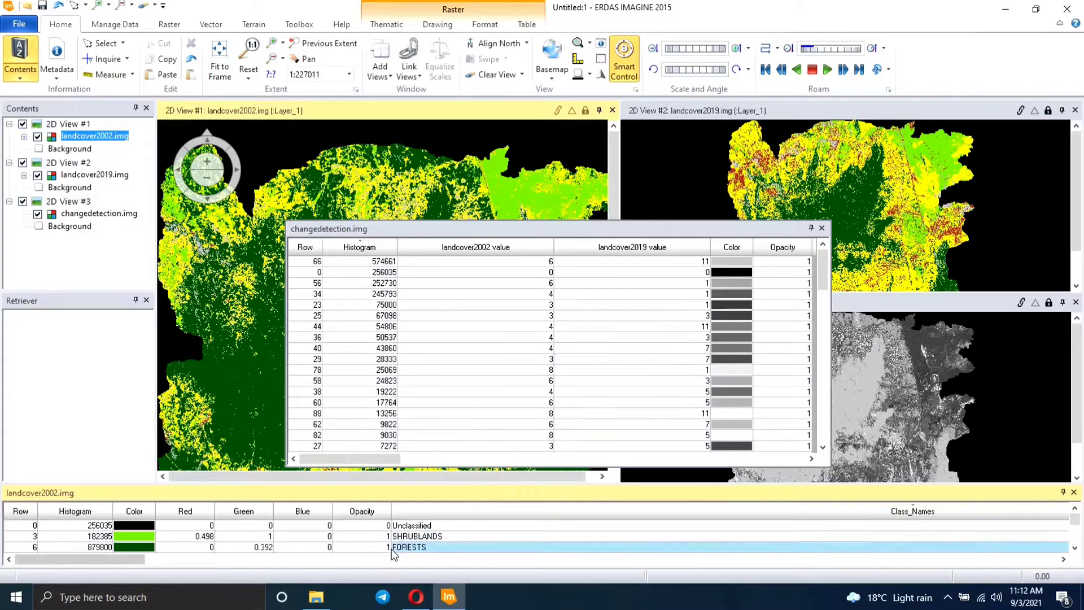
left_click(20, 535)
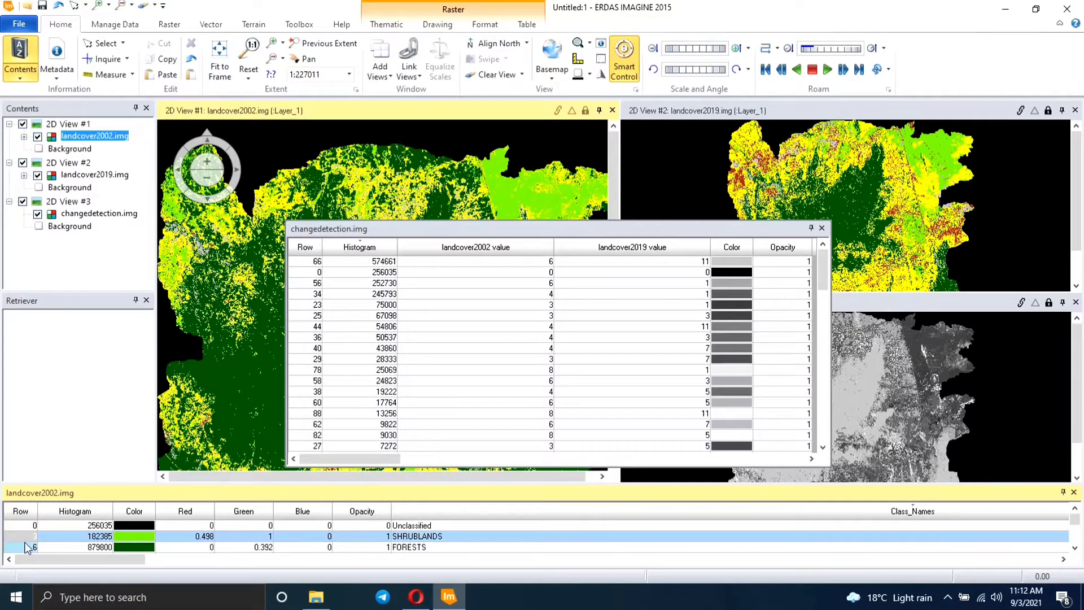
scroll("down", 3)
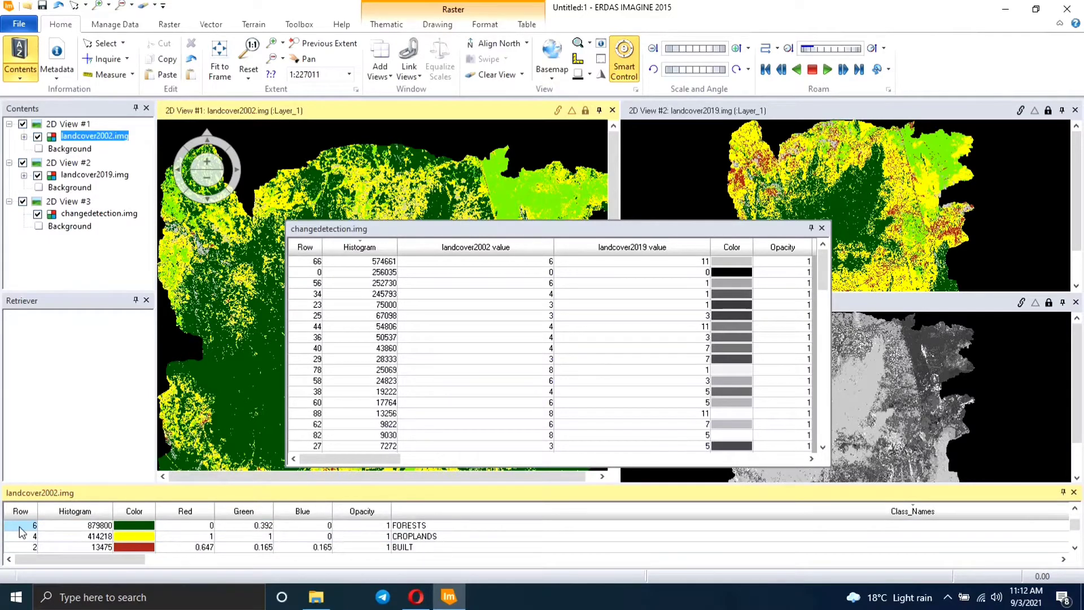
left_click(407, 525)
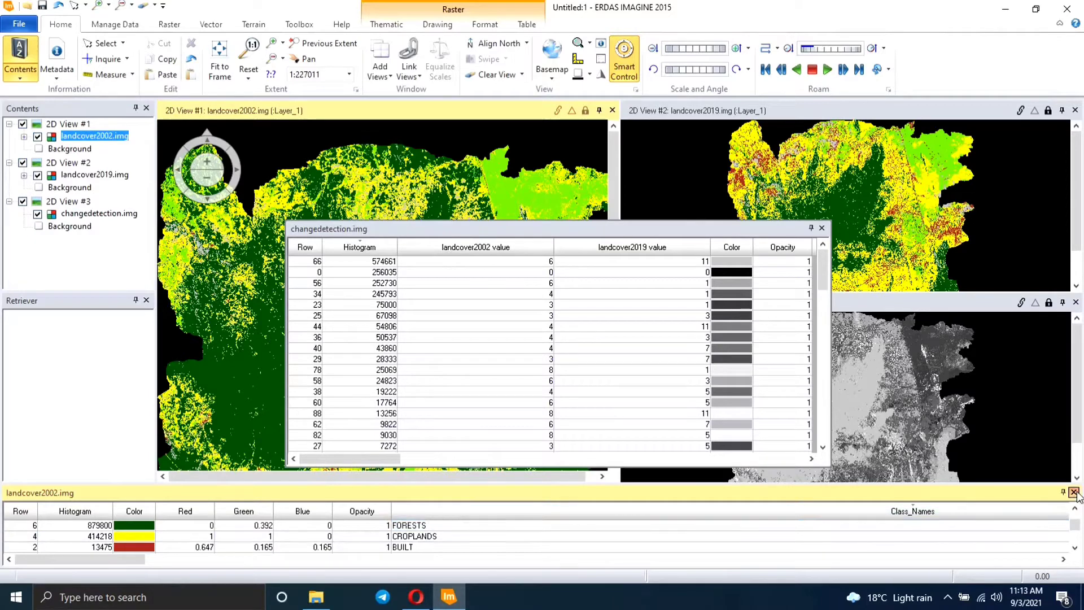
left_click(1076, 492)
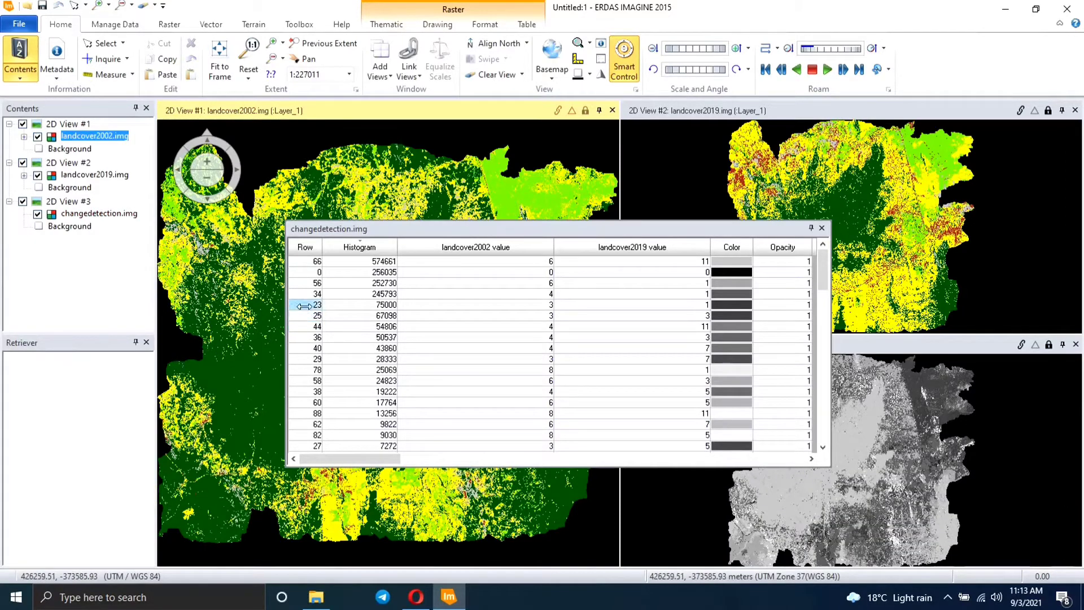
Select rows in the changedetection table and show the Table editing commands
left_click(359, 305)
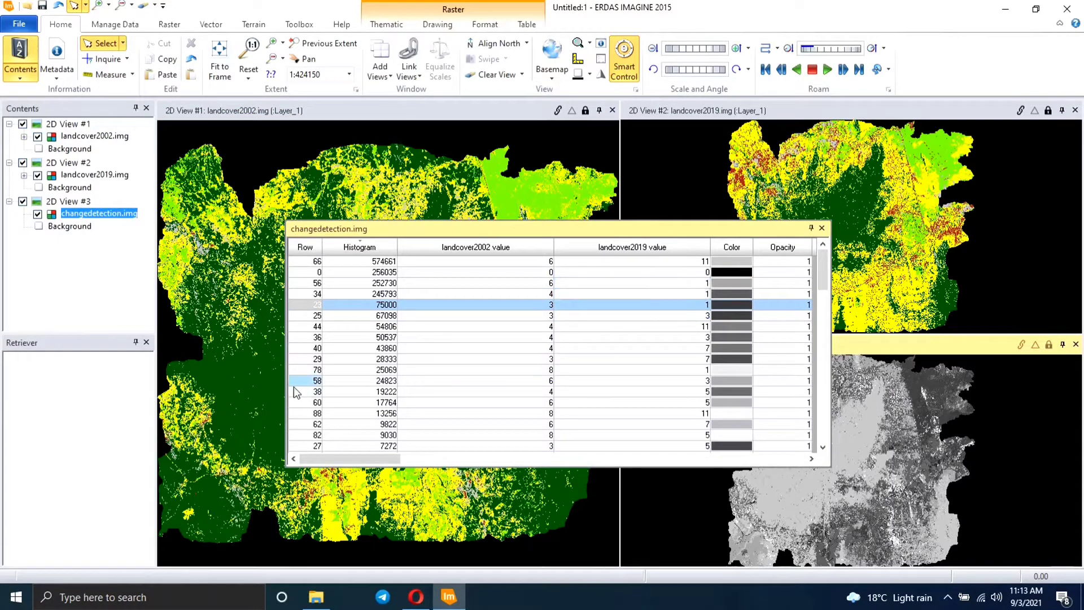
left_click(386, 315)
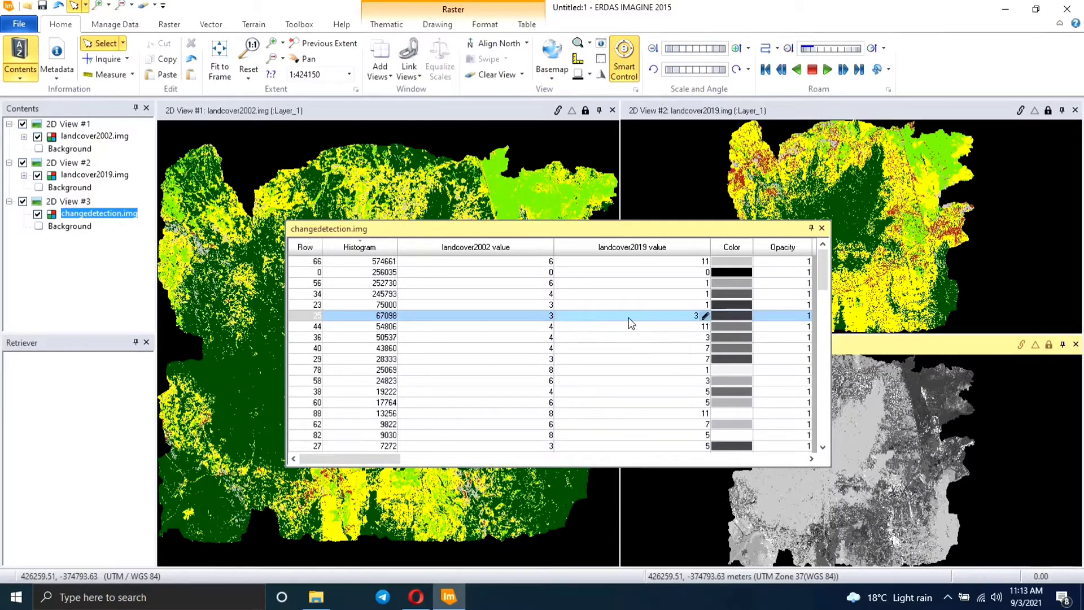
left_click(631, 247)
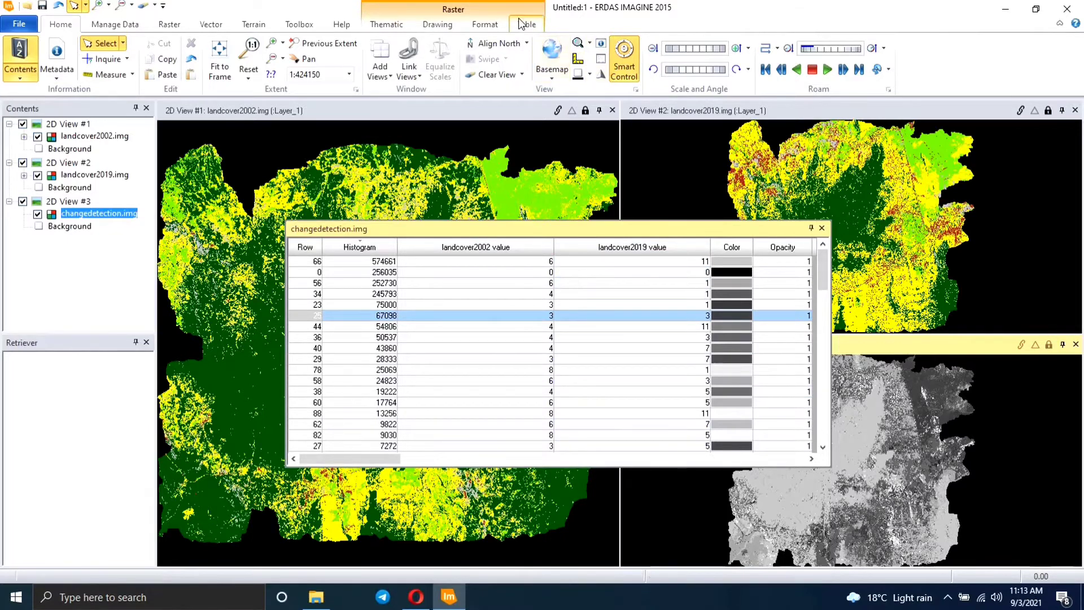
left_click(526, 23)
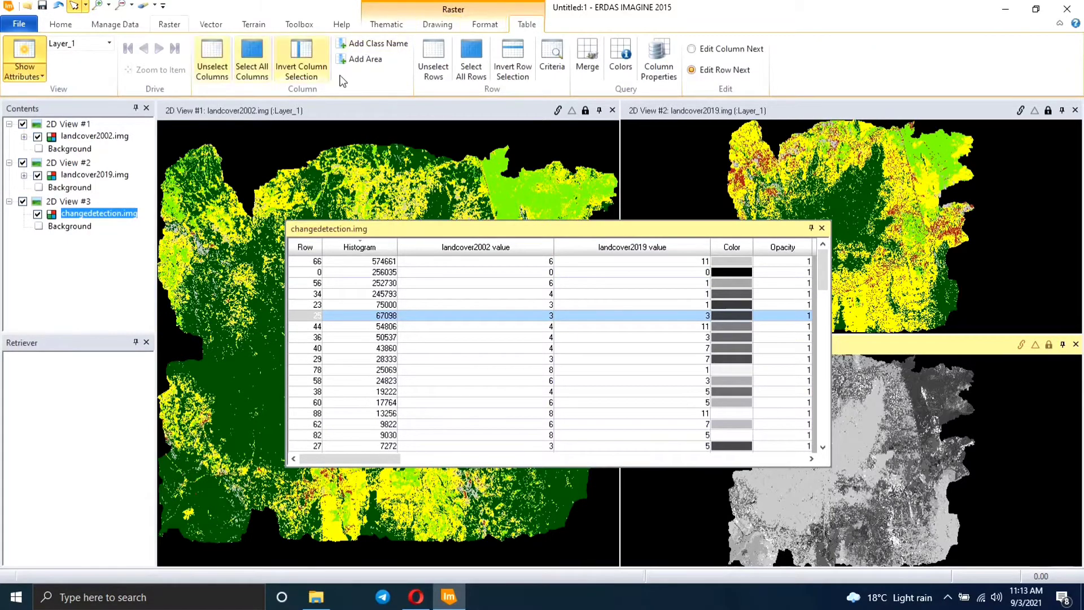
Add an Area column in hectares and a Class_Names column to the changedetection table
left_click(364, 59)
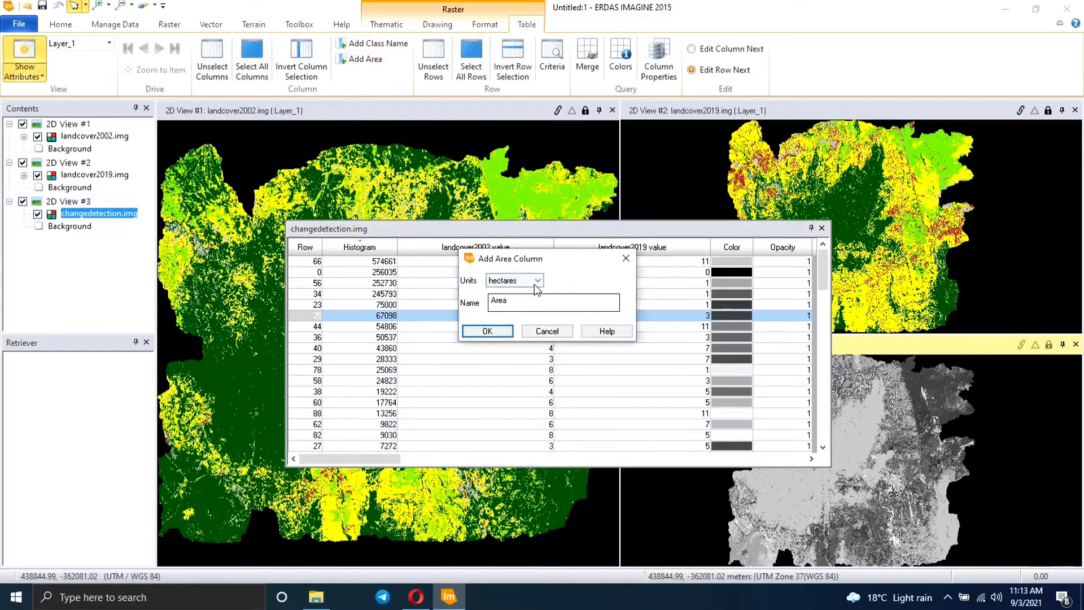
mouse_move(513, 280)
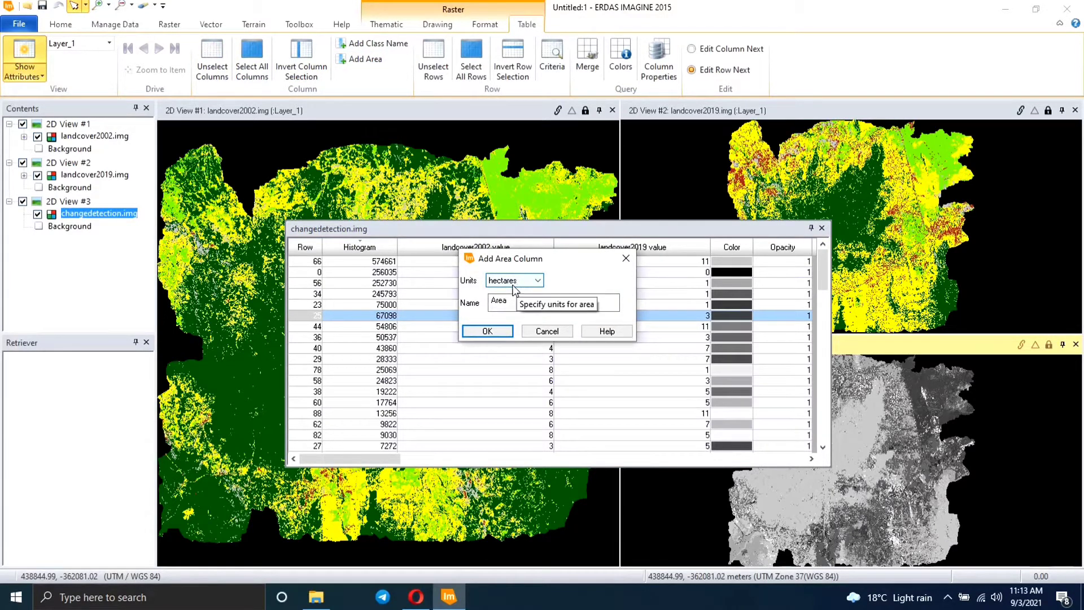
left_click(487, 331)
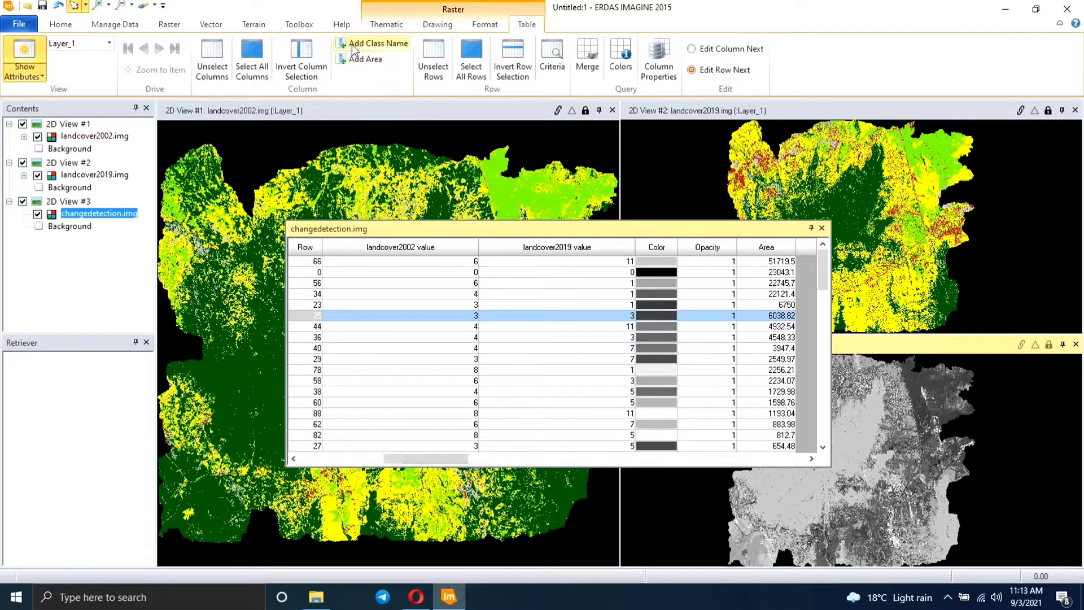
left_click(371, 43)
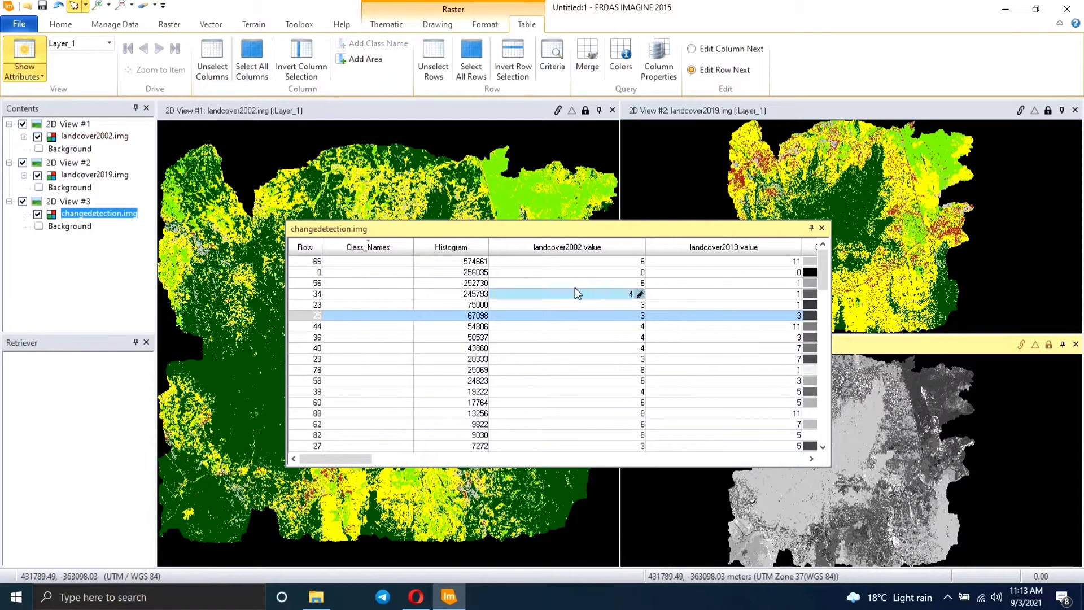
Enter forest-forest as the Class_Names value for row 66
left_click(367, 248)
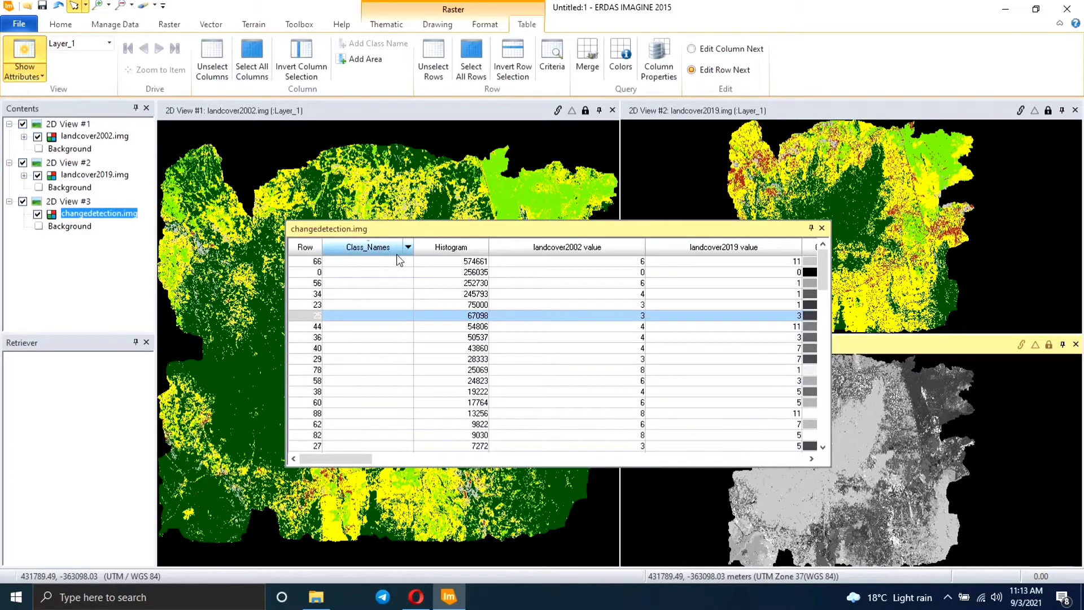
double_click(367, 271)
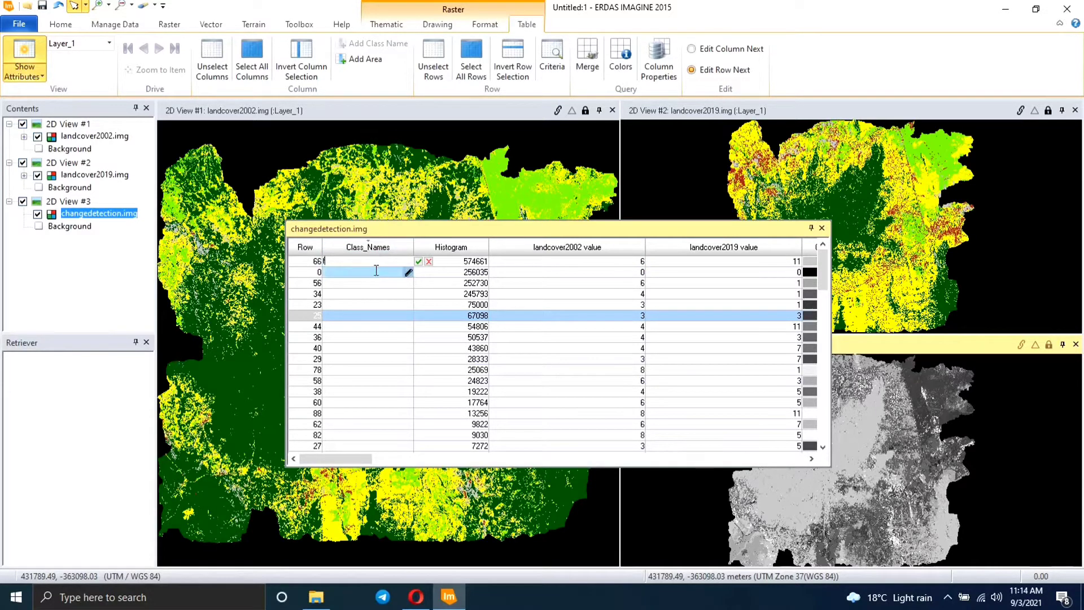
type("forest-fores")
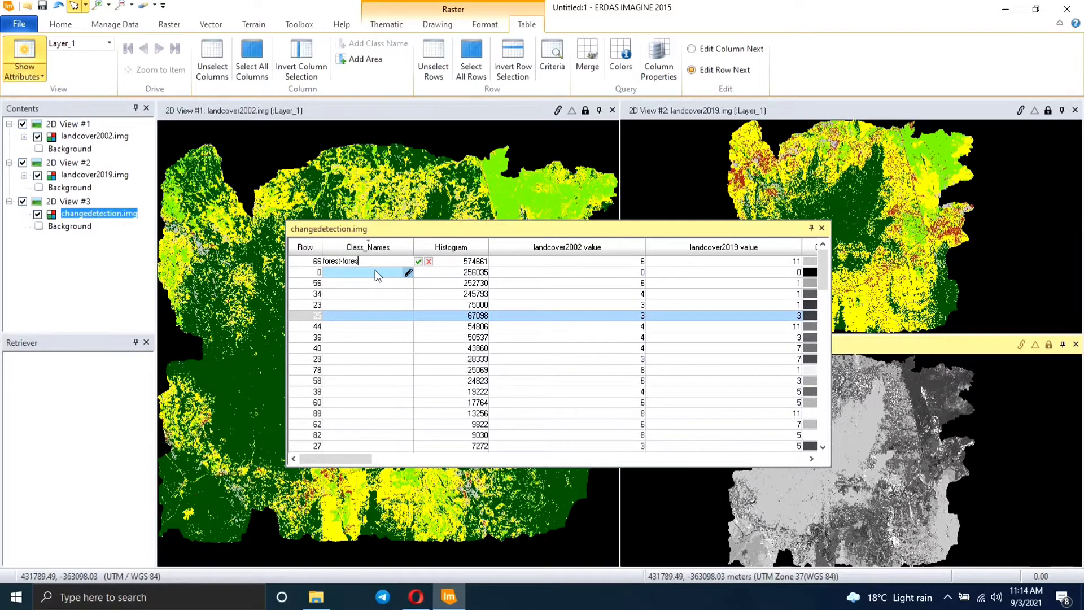
left_click(374, 282)
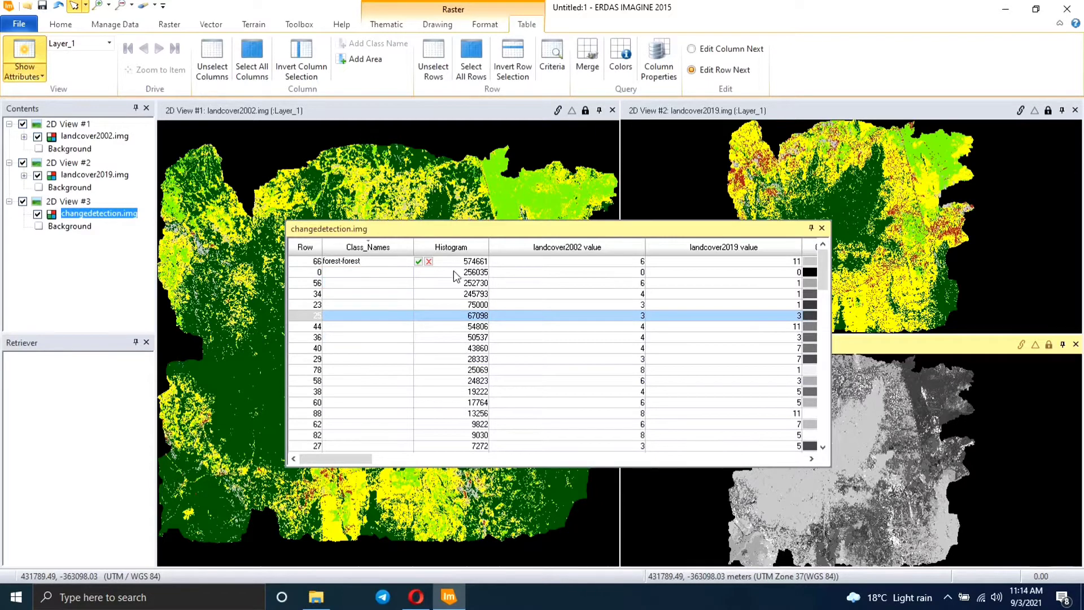
Colour the forest-forest change class (row 66) DarkGreen in the changedetection attribute table
scroll("down", 3)
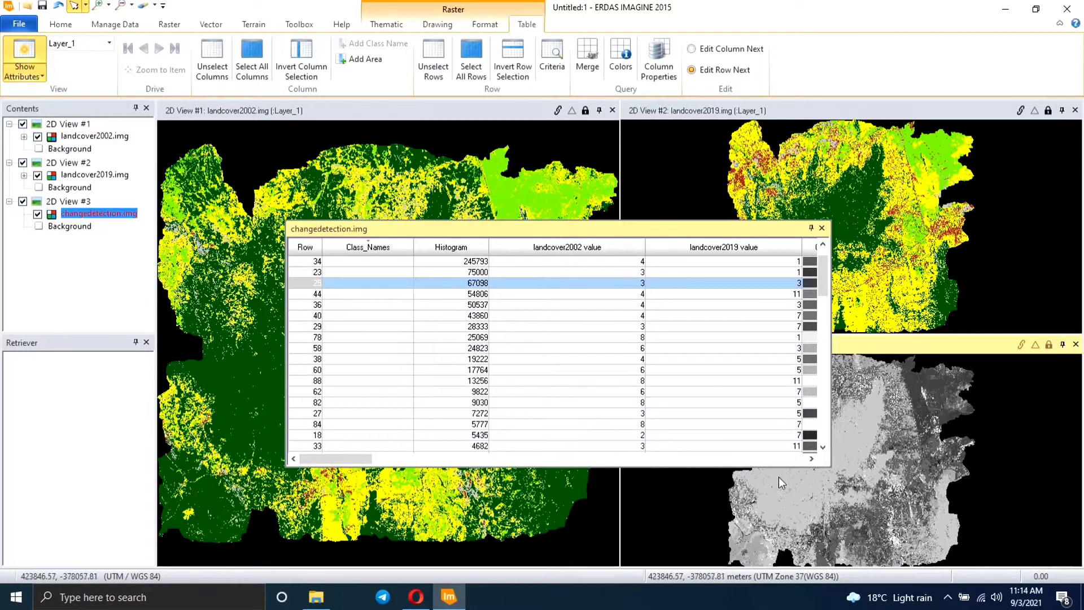
scroll("right", 3)
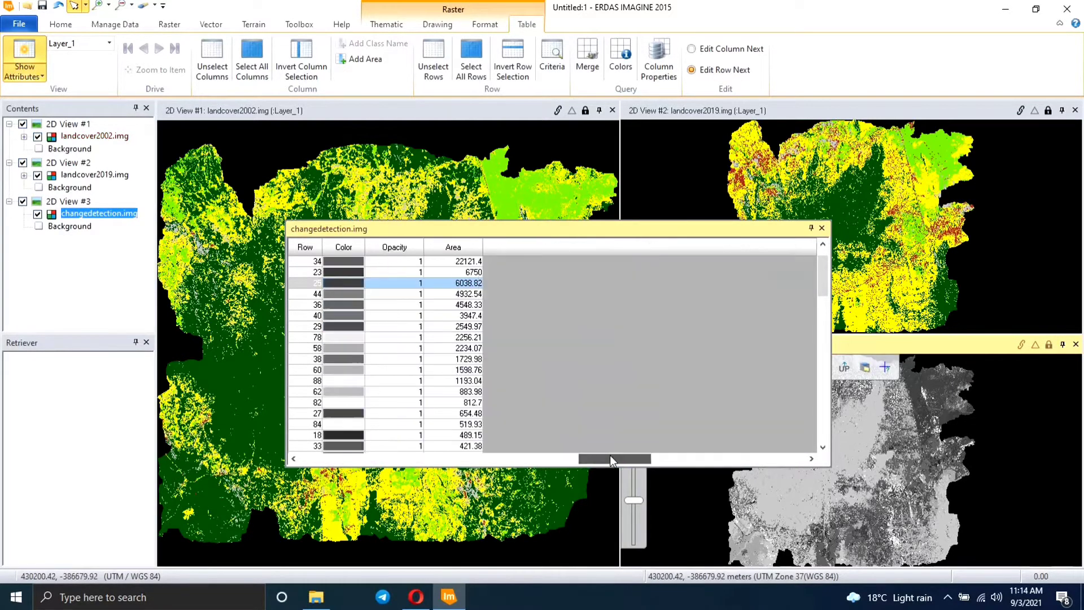
left_click(343, 282)
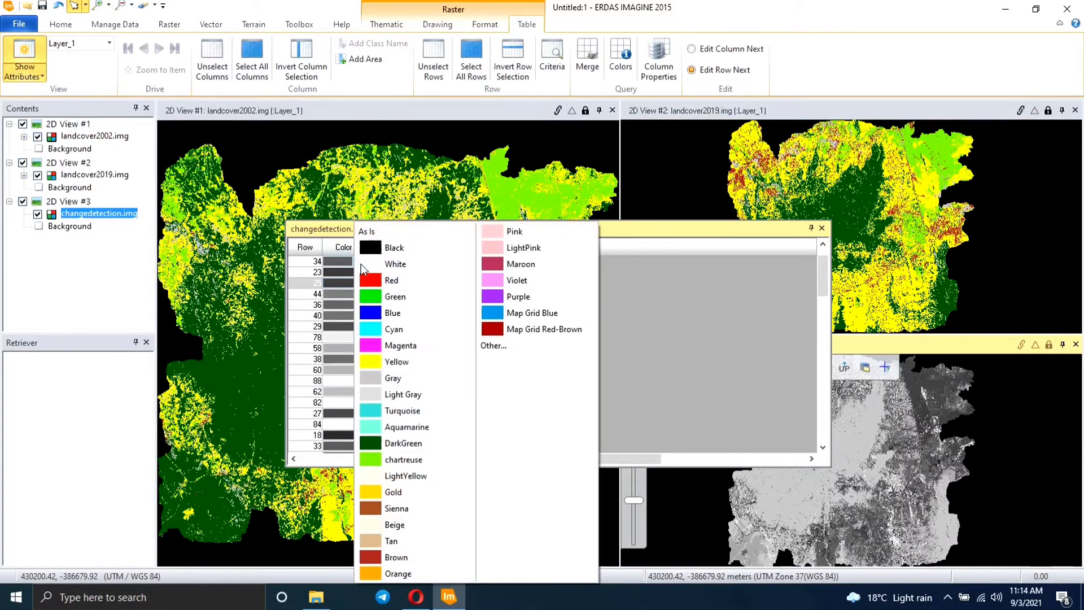
mouse_move(403, 442)
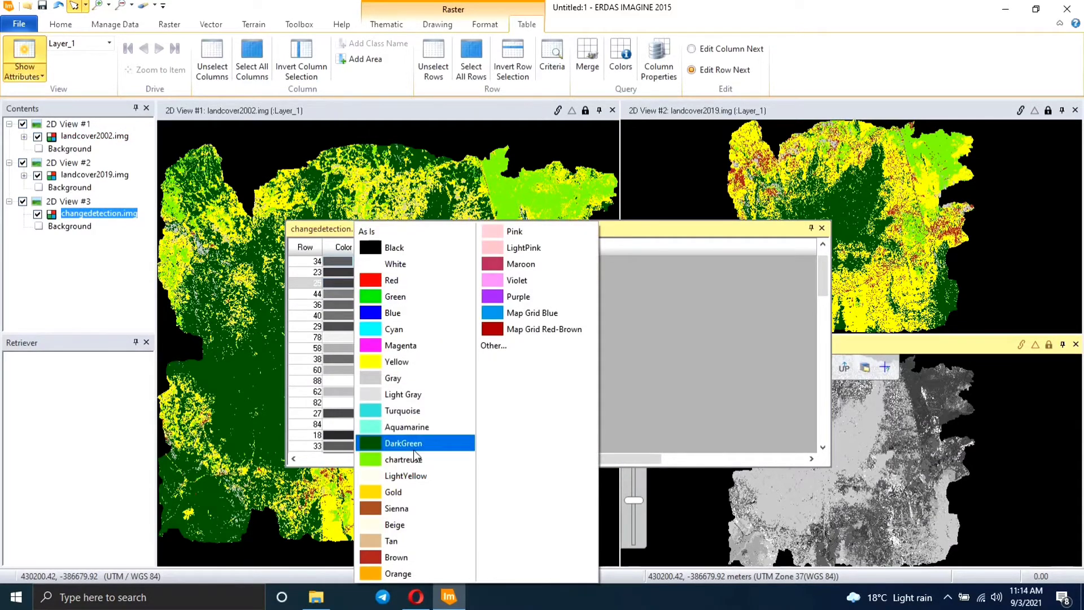
left_click(403, 443)
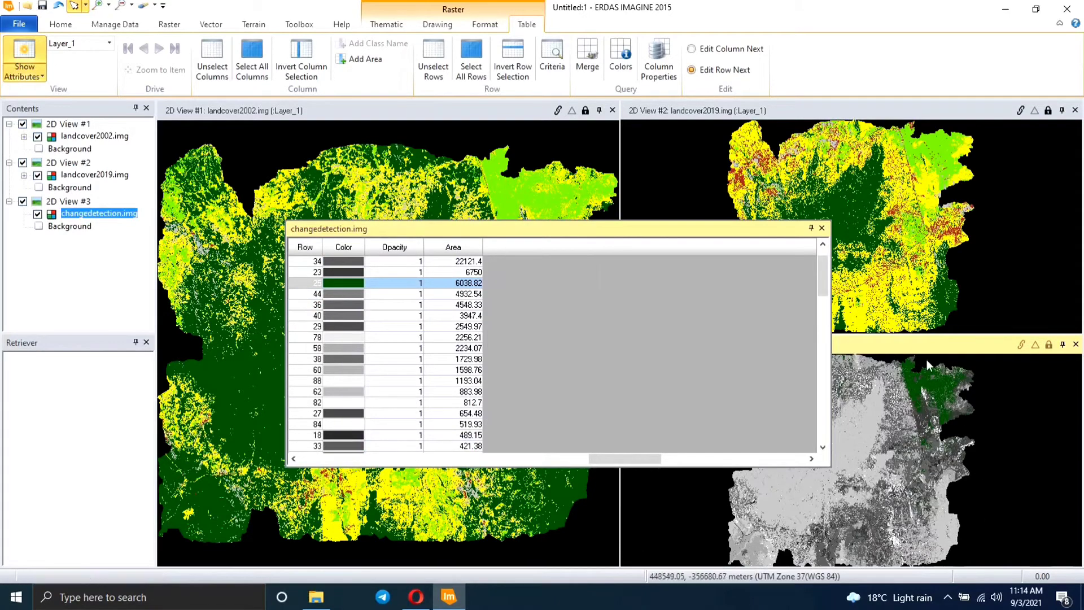
Close the changedetection attribute table, saving the colour edits
left_click(821, 228)
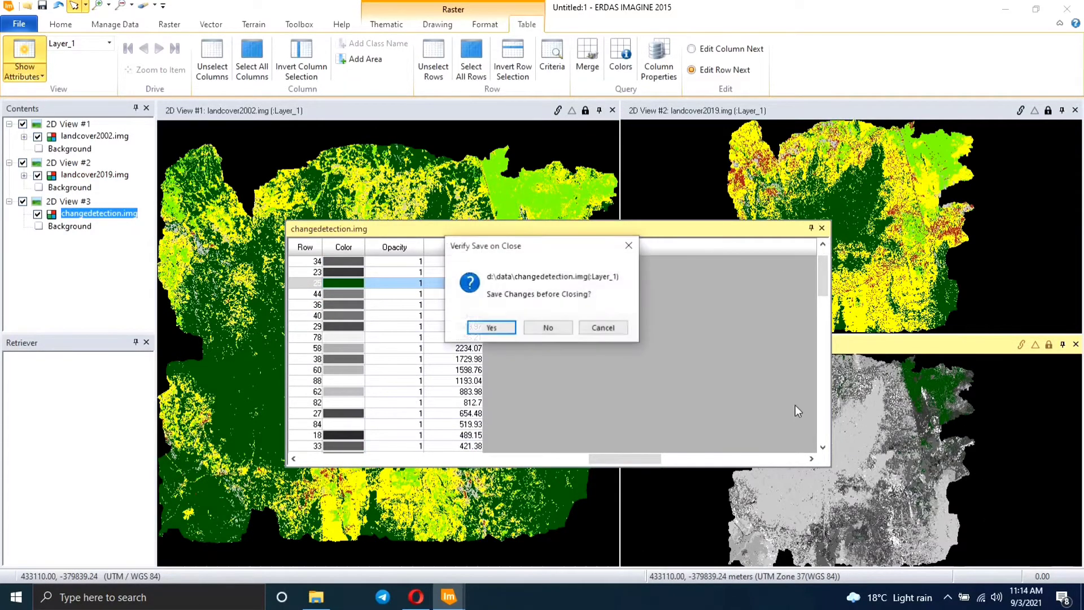
left_click(490, 327)
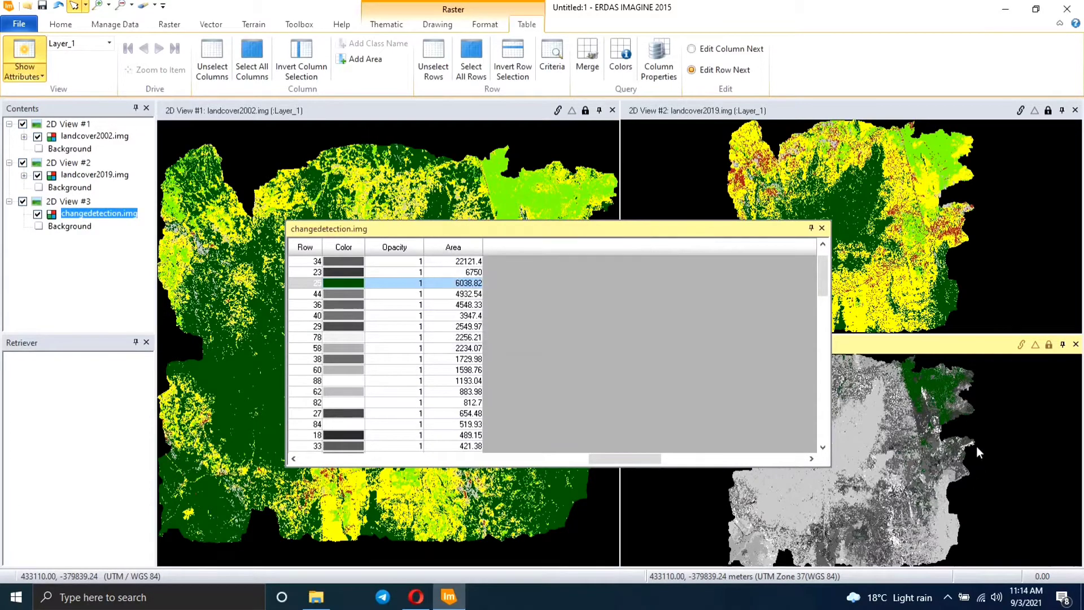
left_click(822, 228)
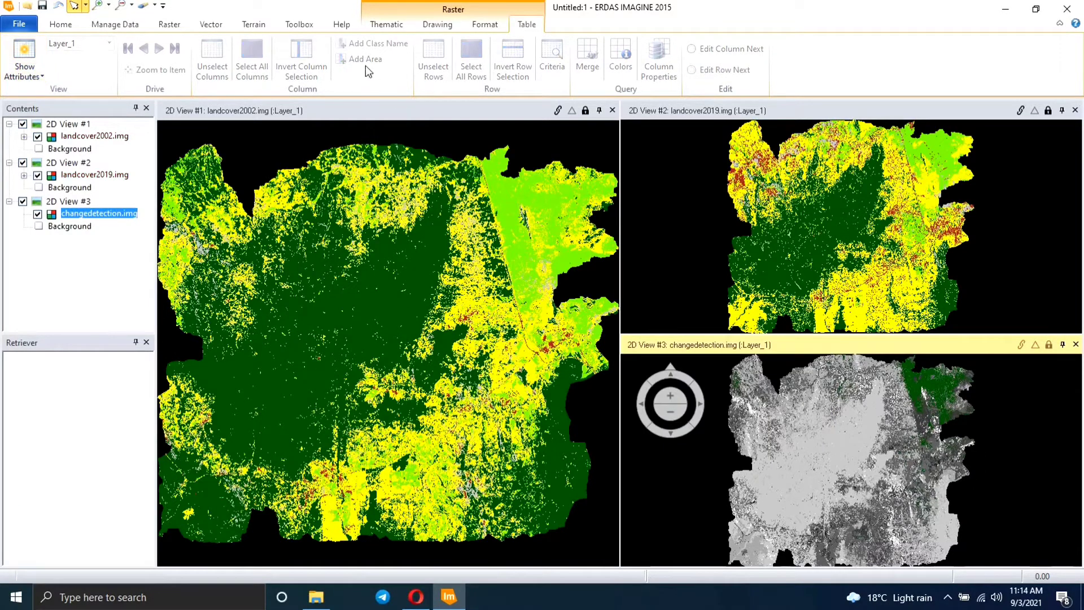
Add a fourth 2D view beside the 2002, 2019 and changedetection views
left_click(60, 24)
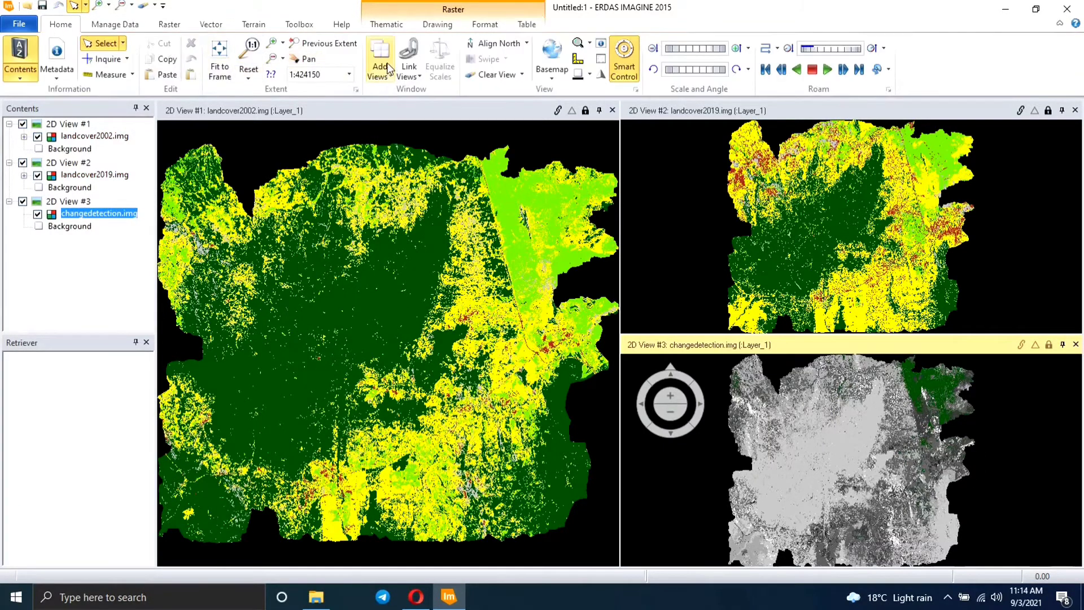
left_click(379, 57)
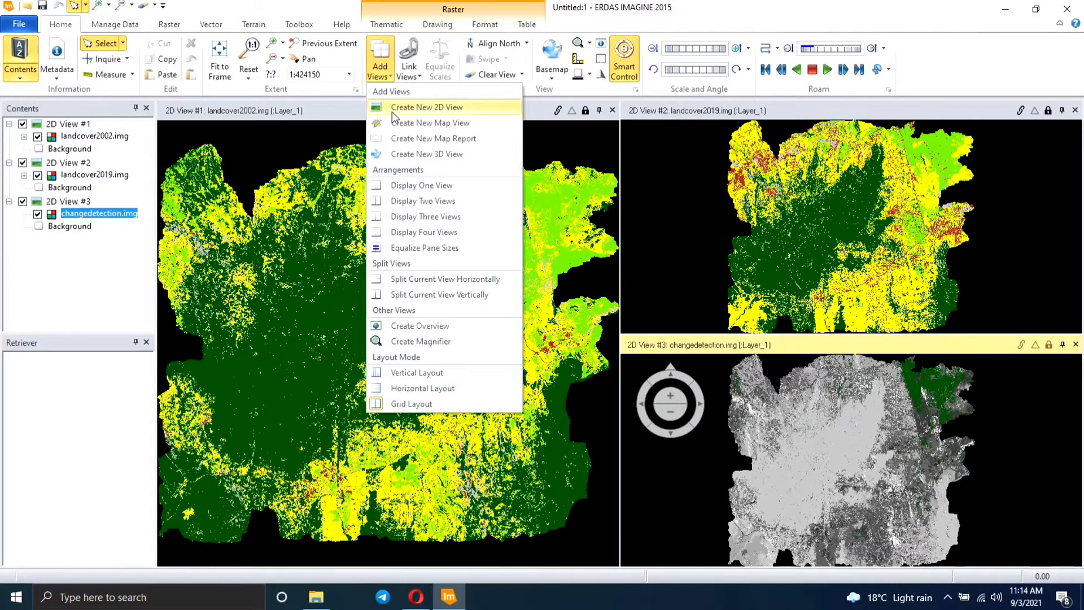
left_click(426, 108)
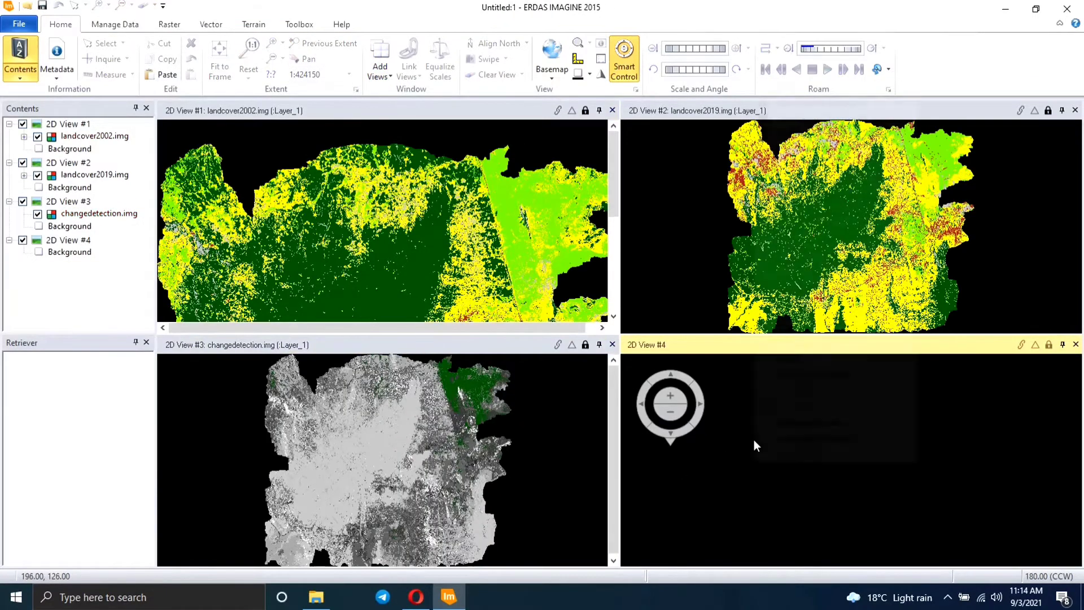
Browse to the RESULTS folder to load change.img into the new view
left_click(380, 55)
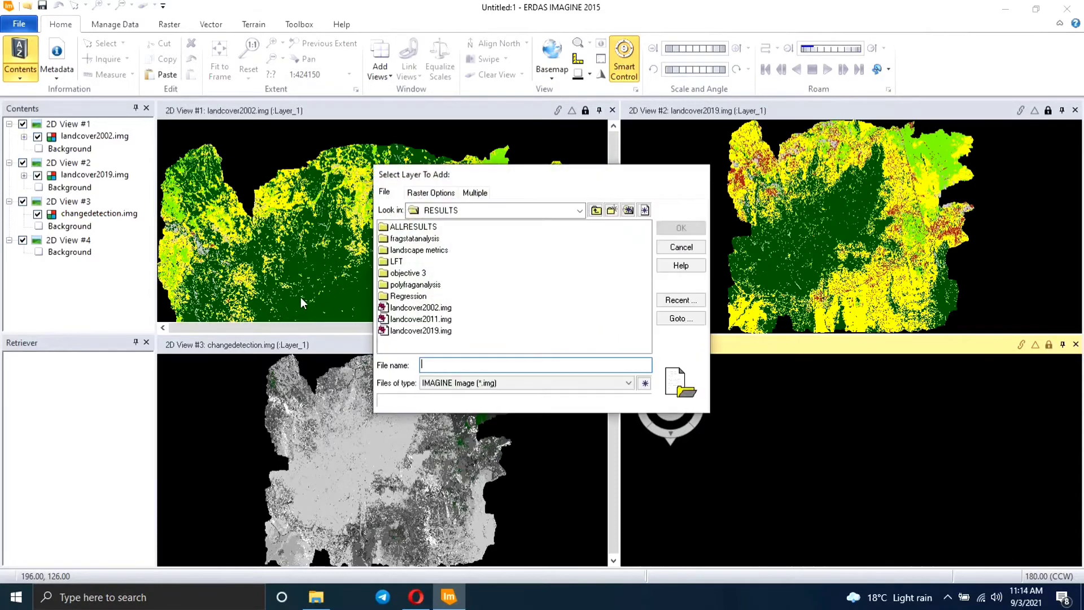
left_click(578, 210)
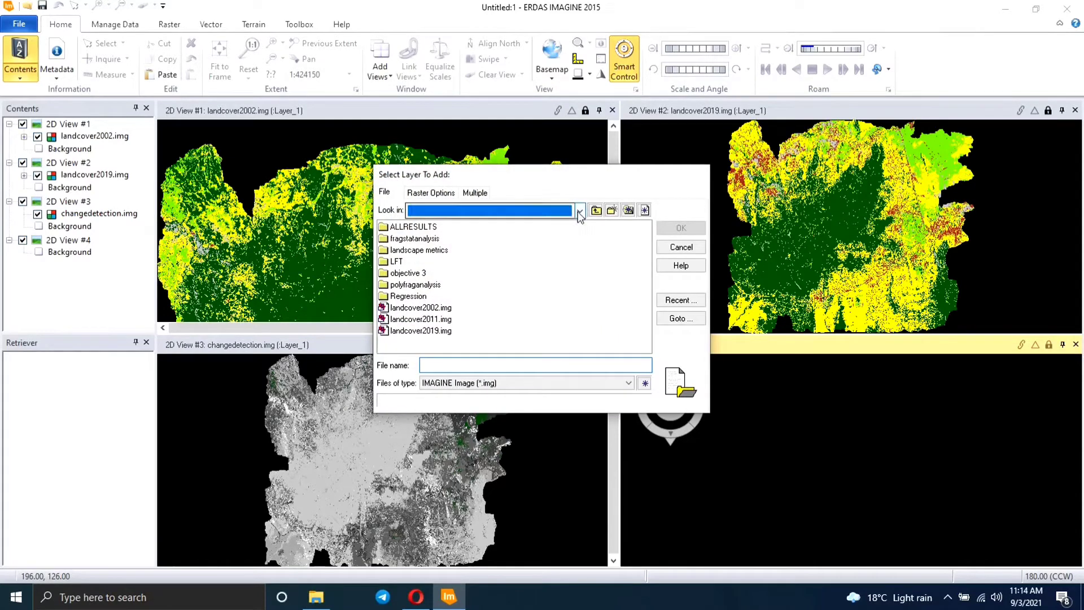
left_click(580, 210)
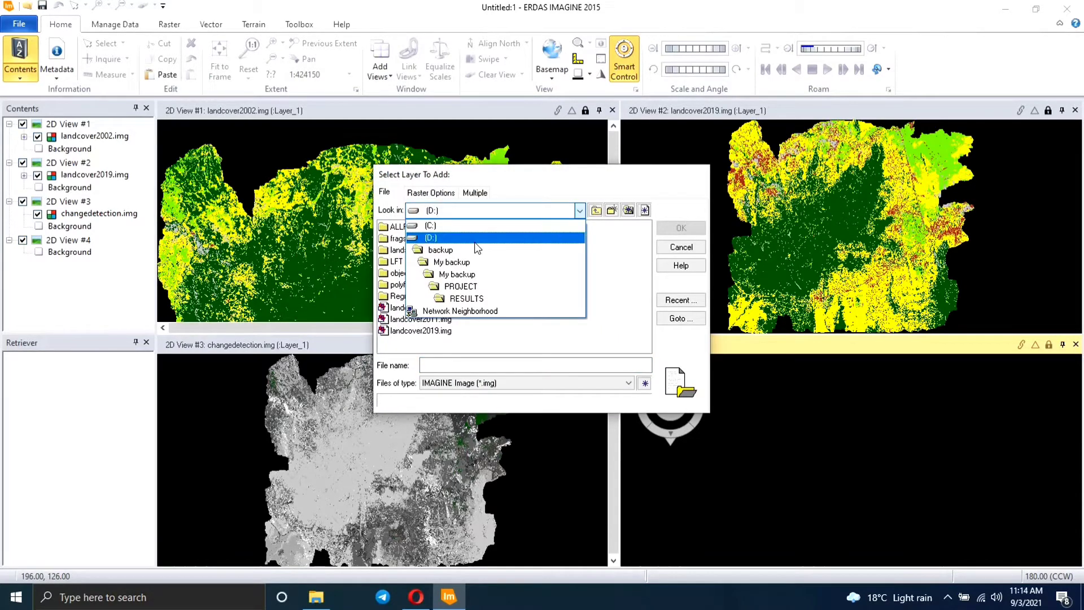
left_click(430, 238)
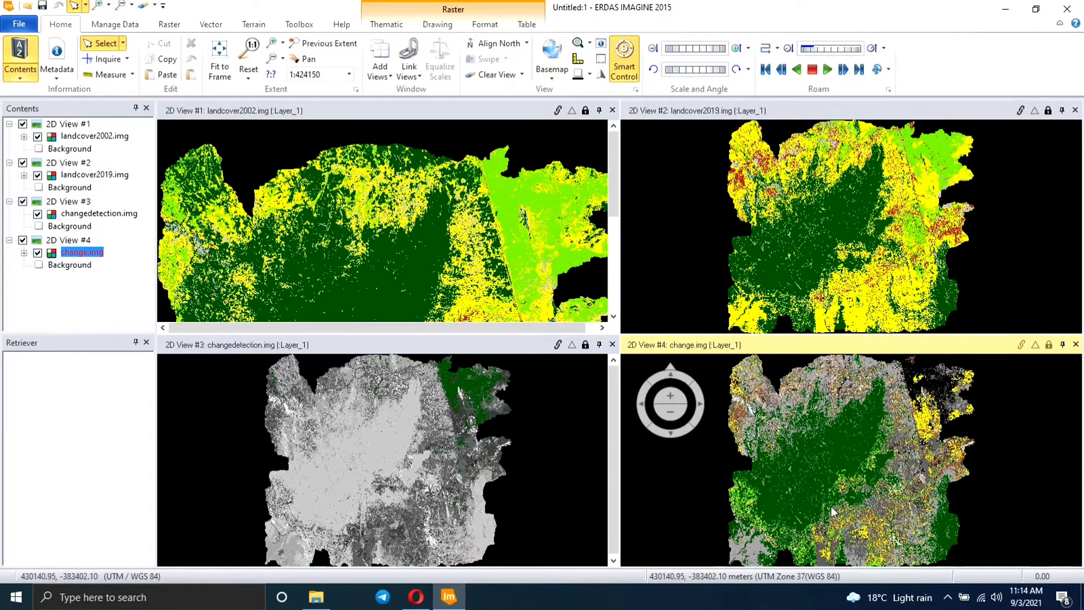
mouse_move(831, 464)
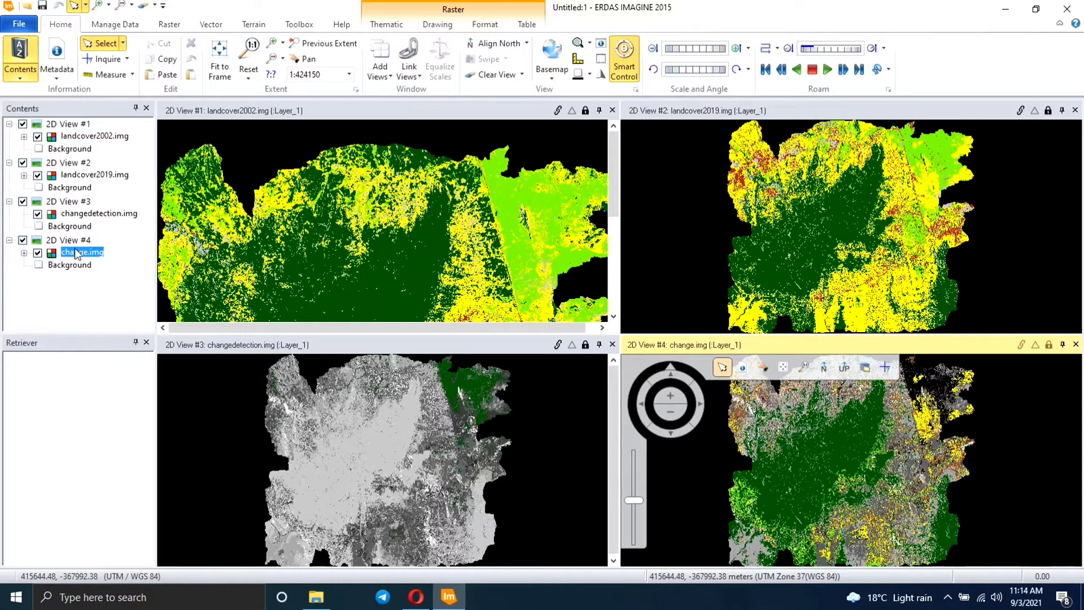
mouse_move(142, 265)
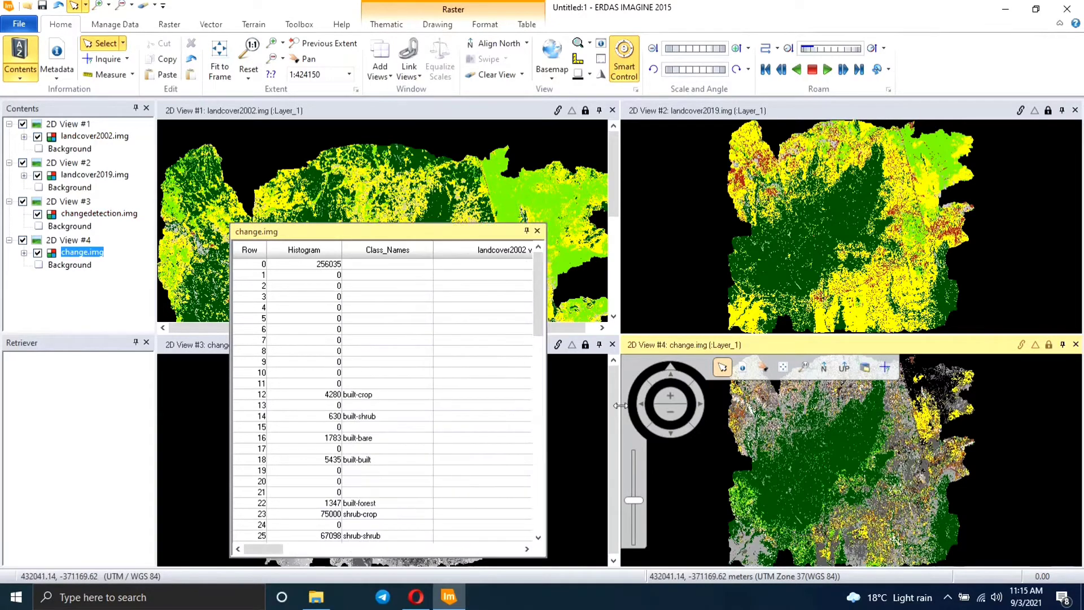
Sort the change.img attribute rows by descending Histogram pixel count
right_click(302, 250)
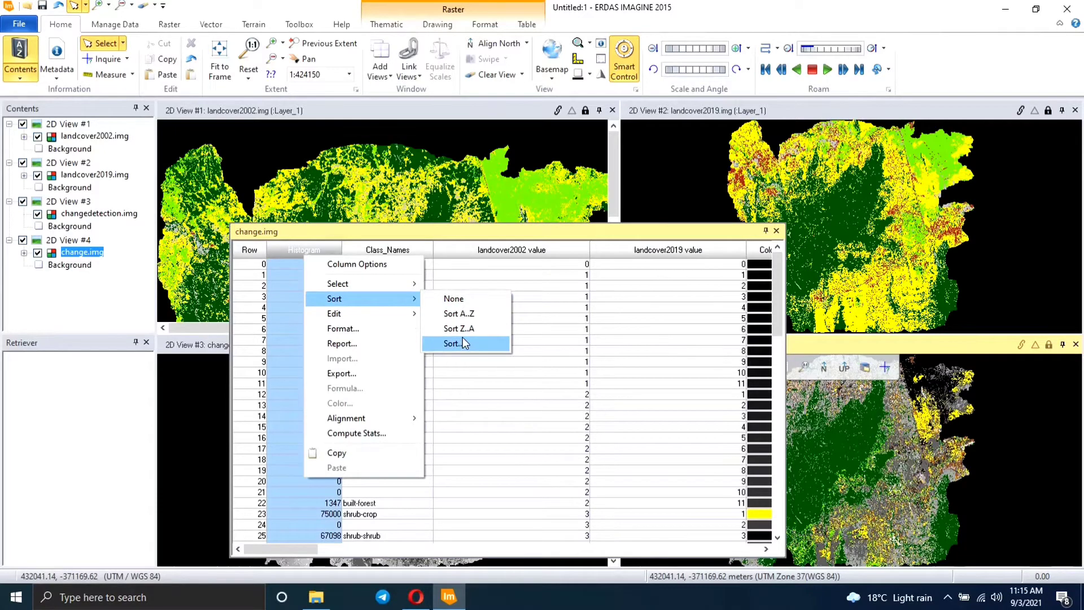
left_click(454, 343)
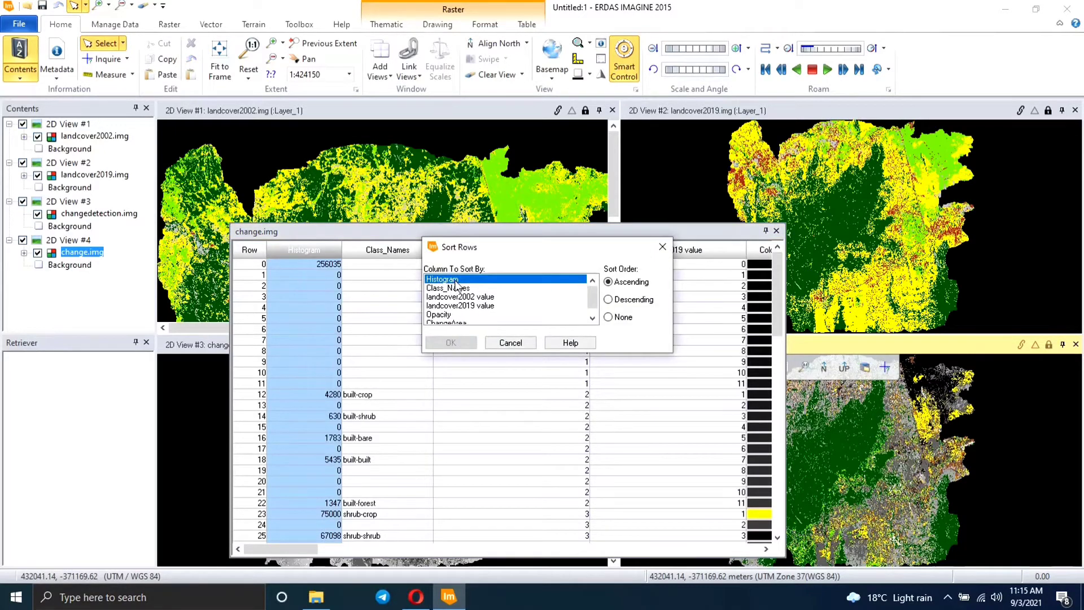
left_click(609, 298)
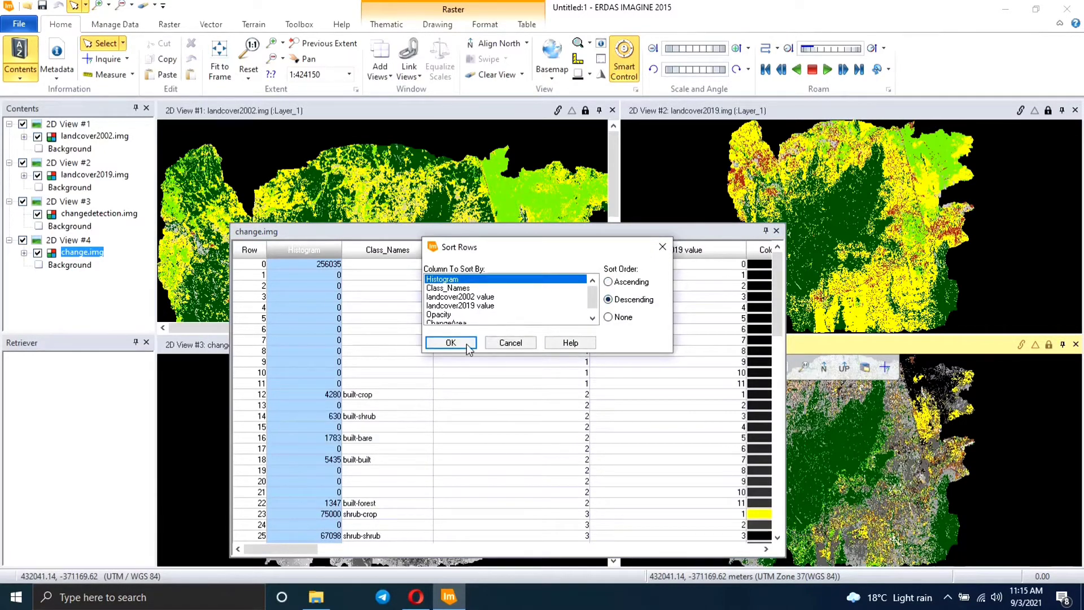
left_click(451, 342)
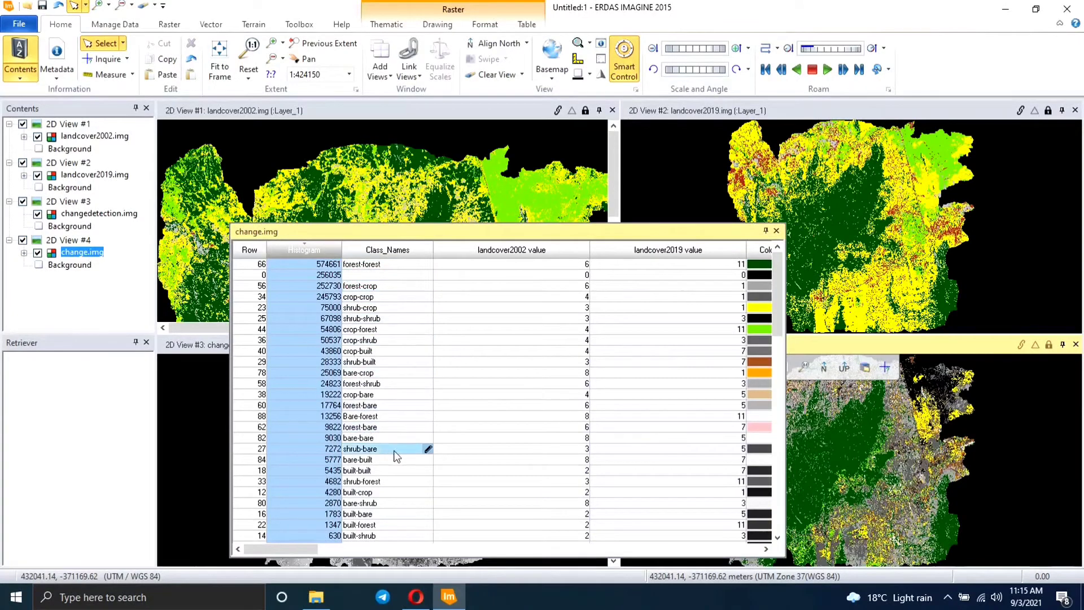
Colour the forest-crop change class Red
left_click(362, 263)
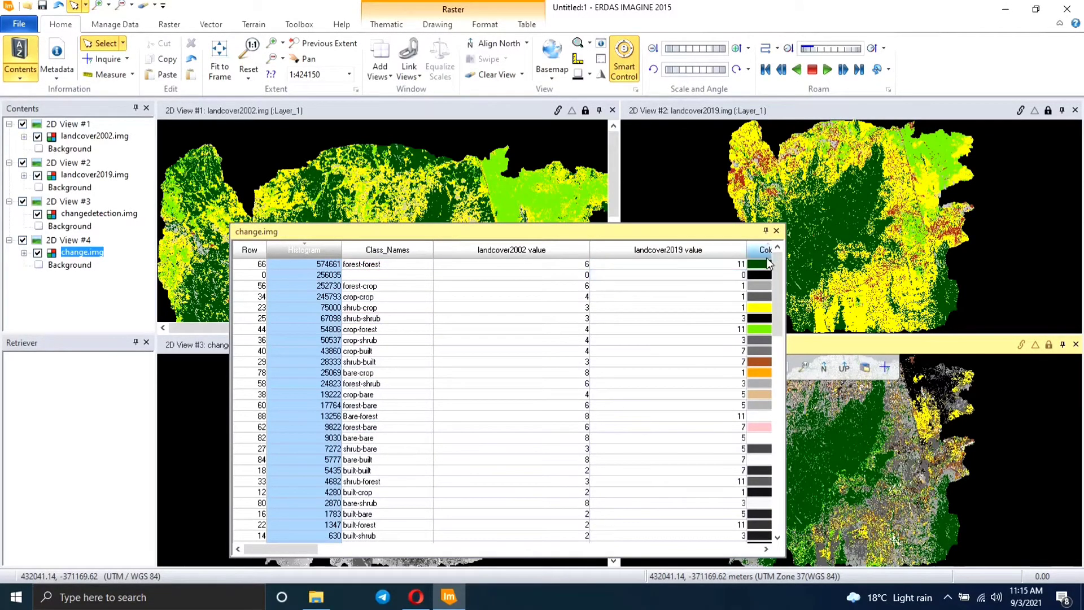
left_click(359, 286)
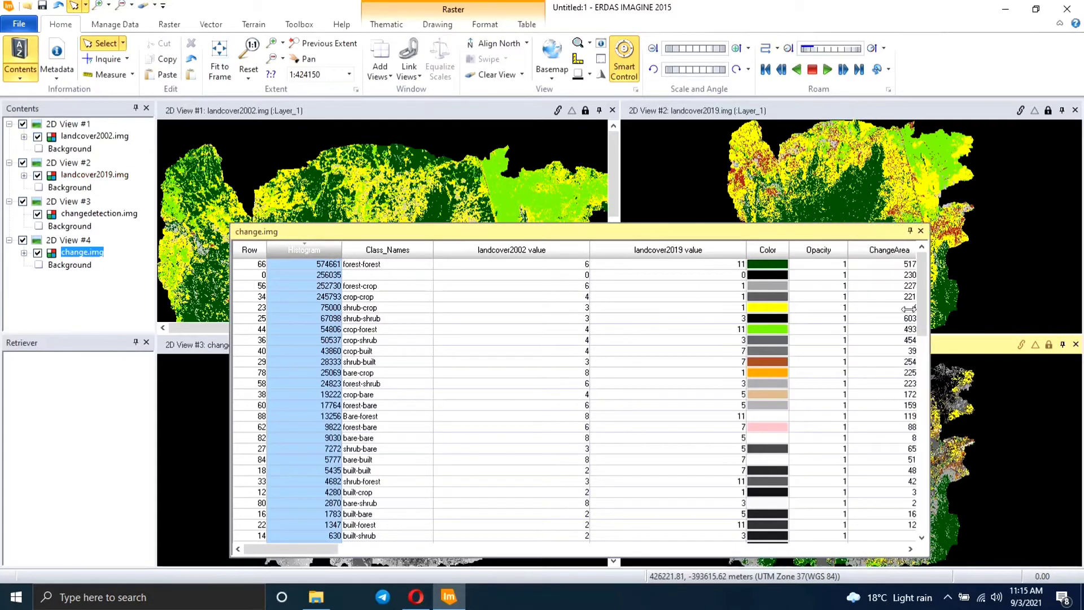
left_click(387, 285)
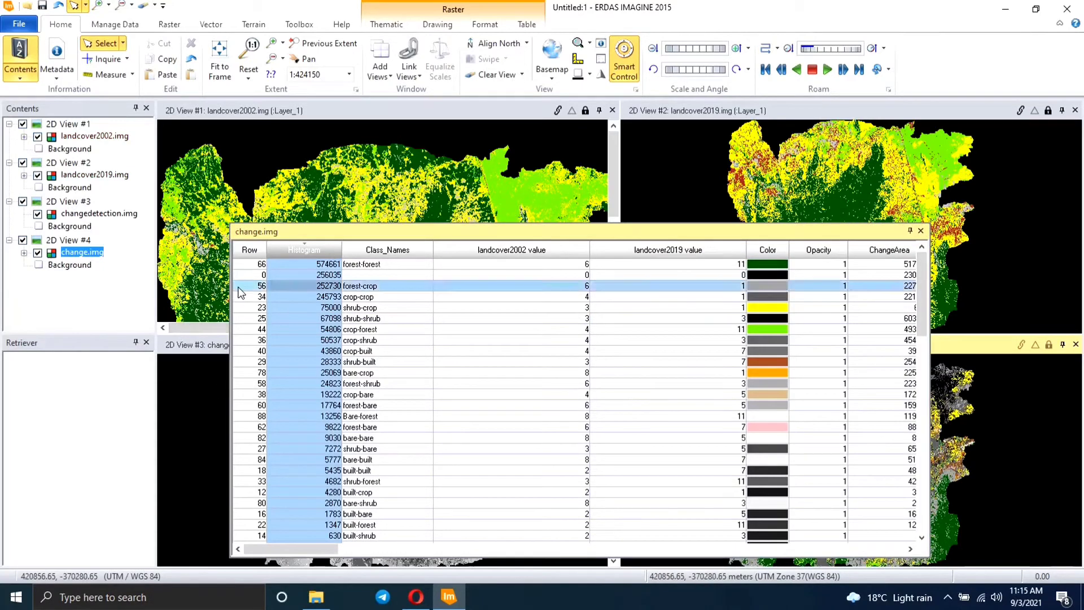
left_click(765, 285)
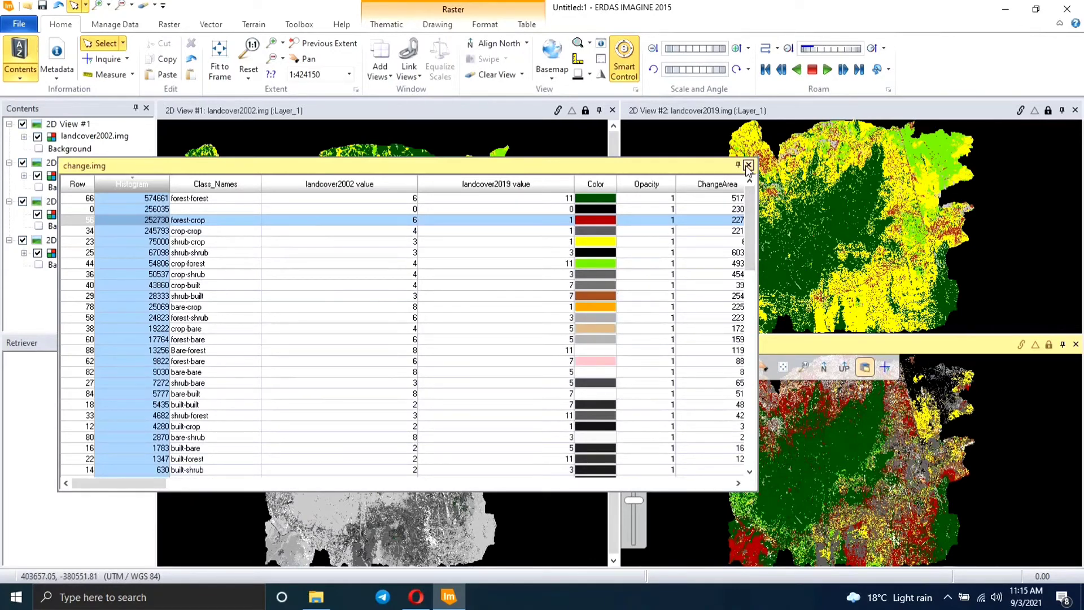
Close the change.img attribute table, leaving the red forest-crop patches visible in the fourth view
left_click(747, 165)
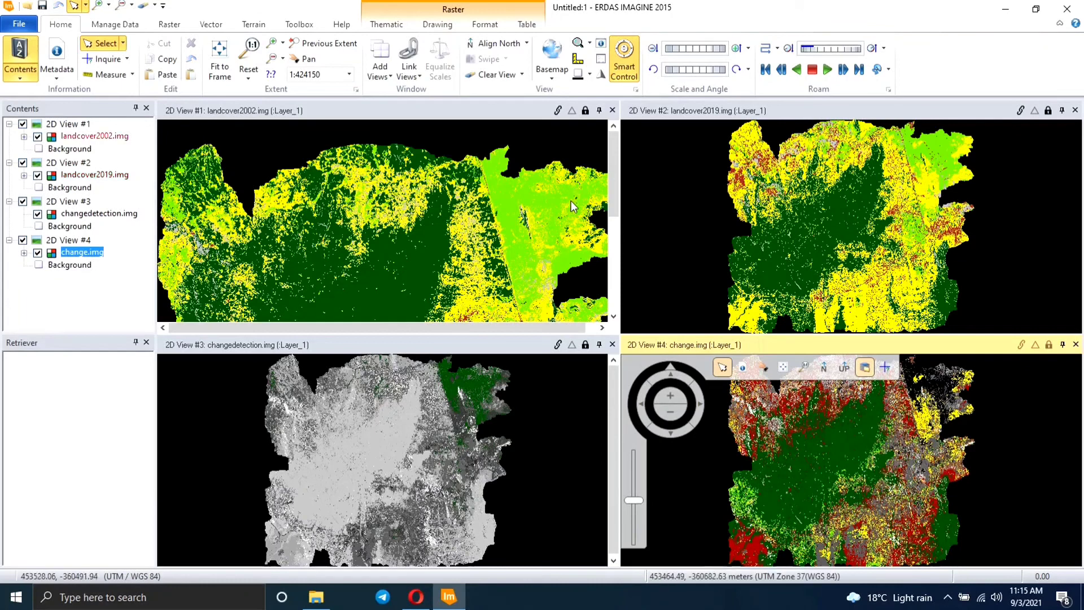
mouse_move(559, 208)
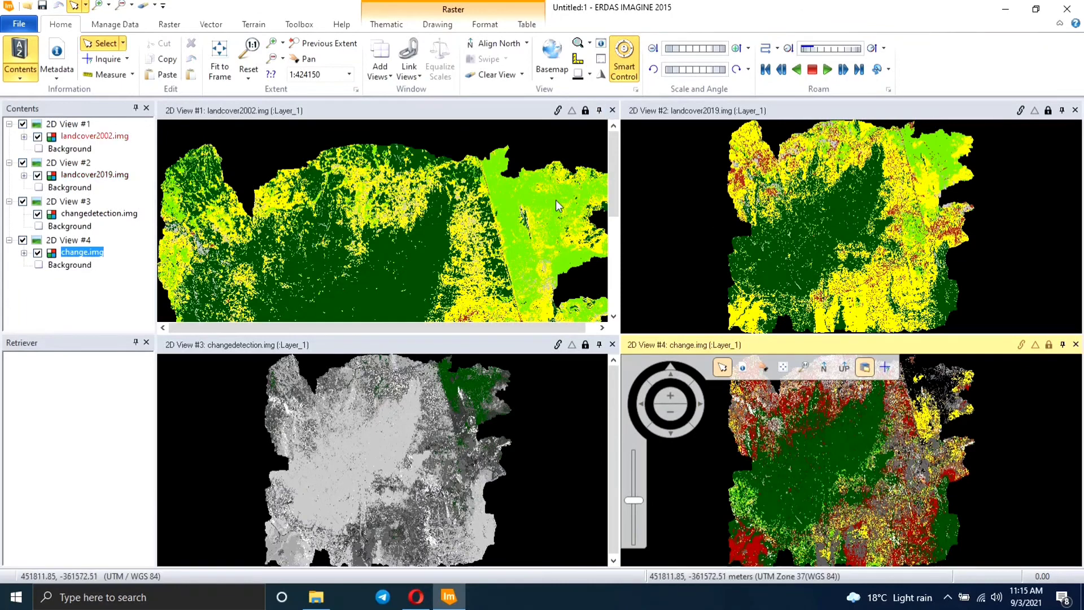